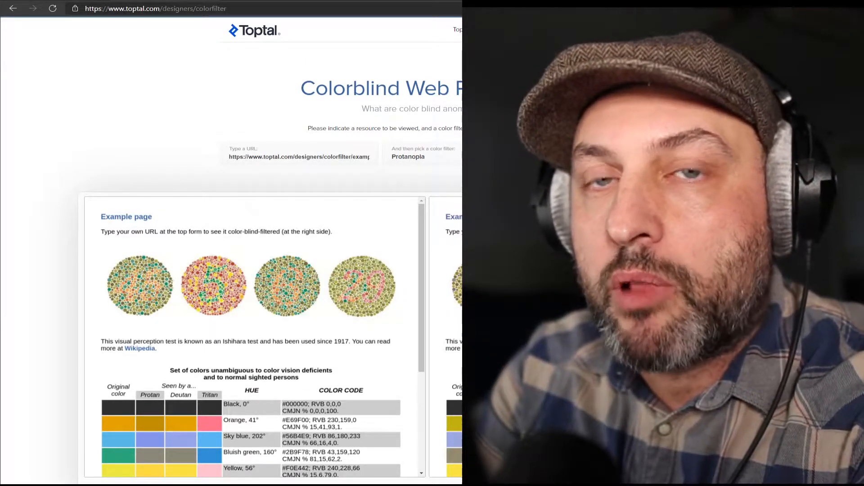
- Replace the example address with the Power BI COVID-19 dashboard URL and fetch its Protanopia version
click(596, 153)
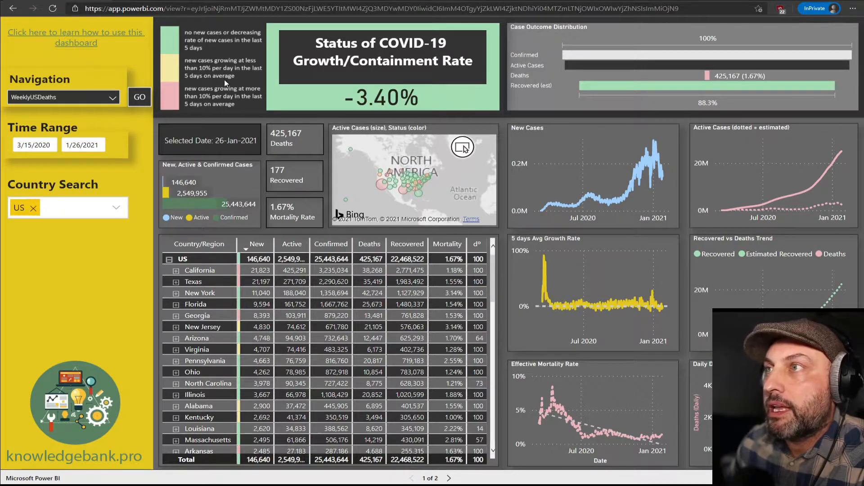
mouse_move(207, 72)
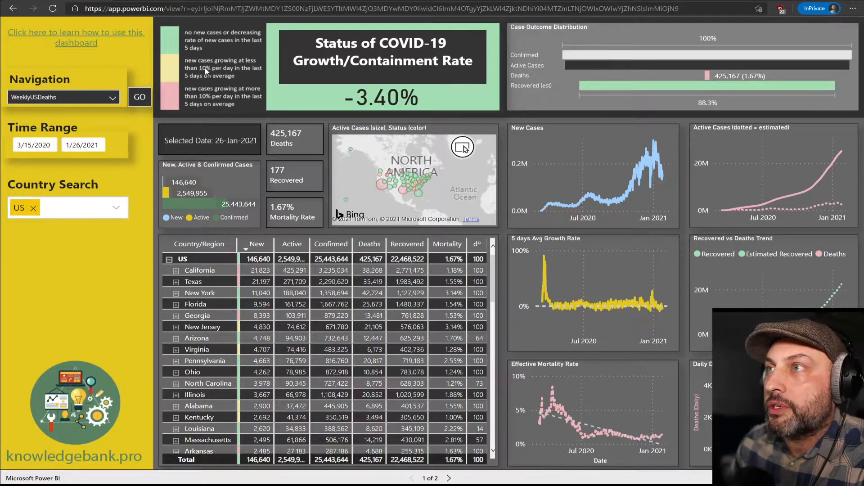
mouse_move(179, 104)
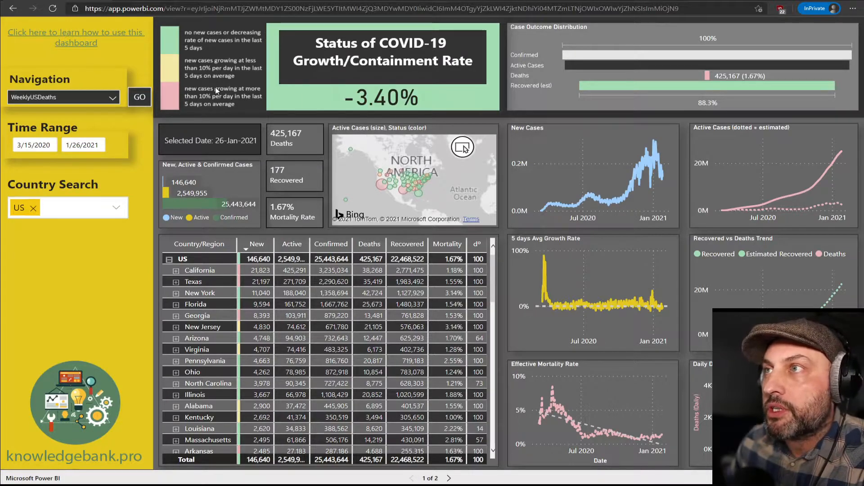
mouse_move(417, 105)
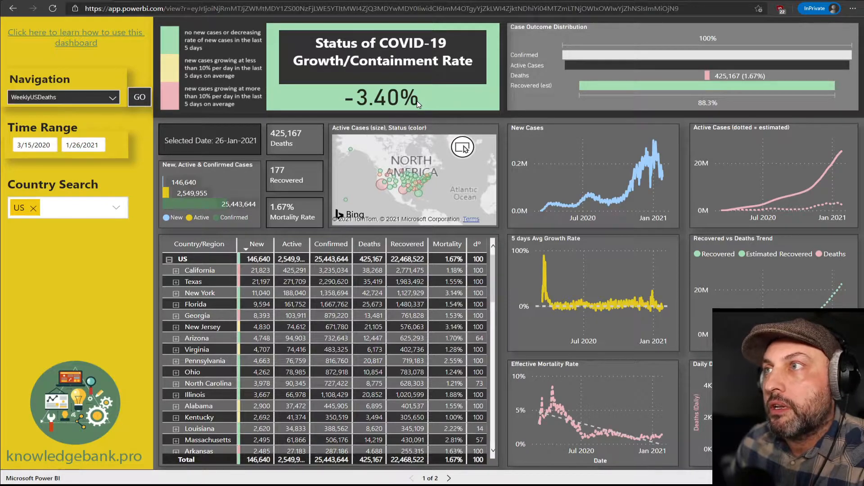
mouse_move(325, 102)
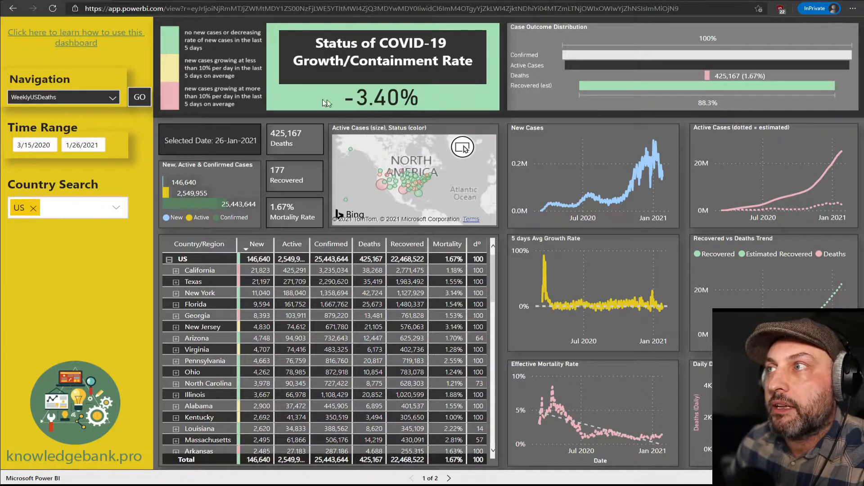
mouse_move(343, 112)
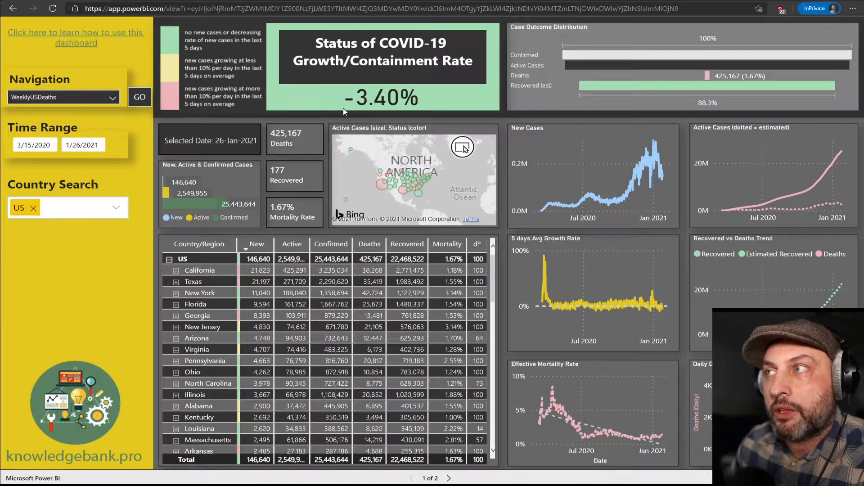
mouse_move(221, 79)
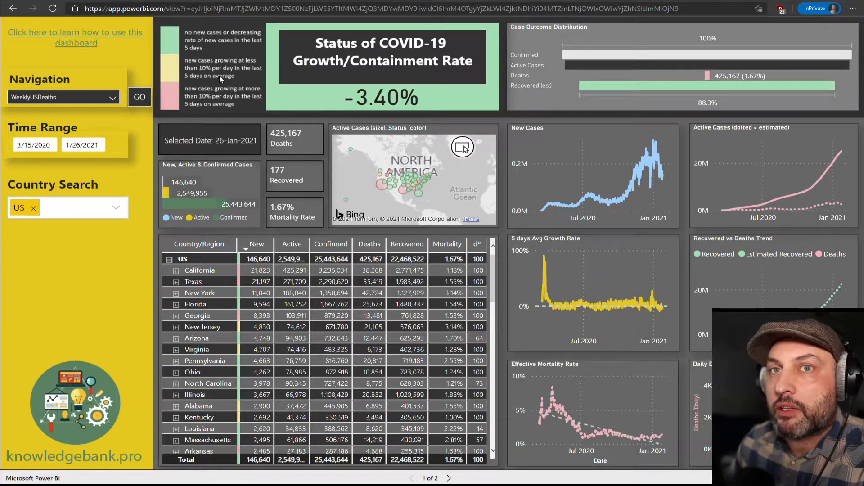
mouse_move(179, 99)
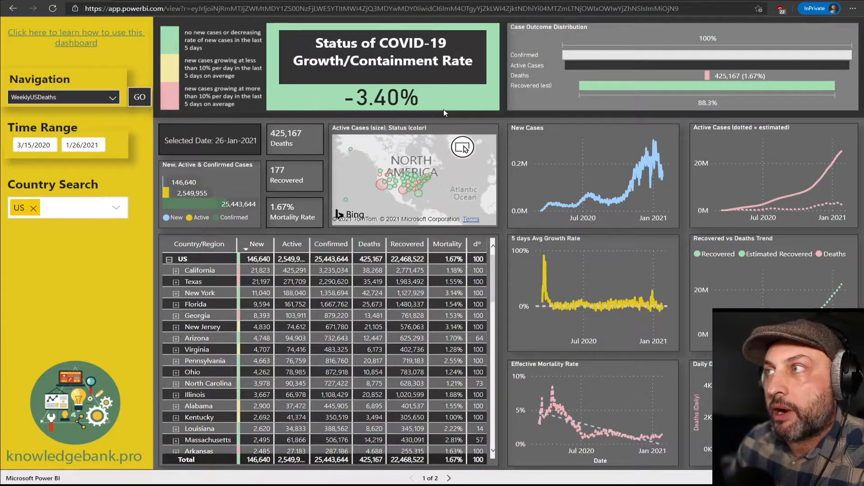
mouse_move(482, 100)
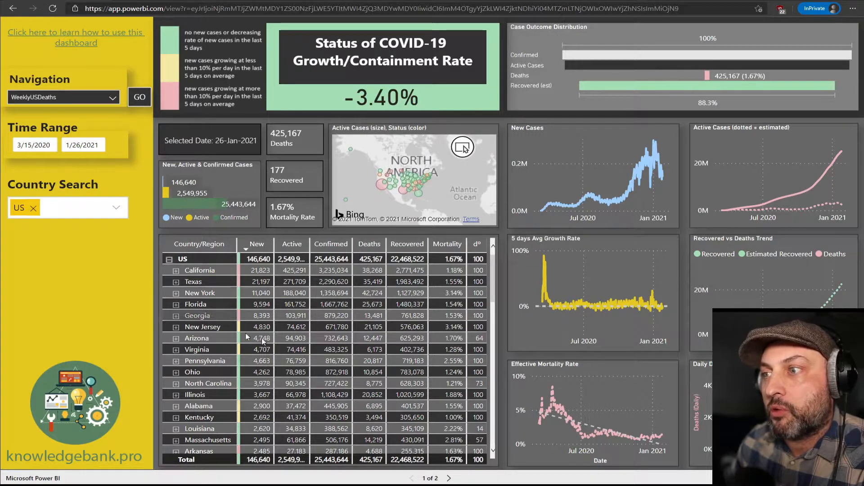
mouse_move(450, 326)
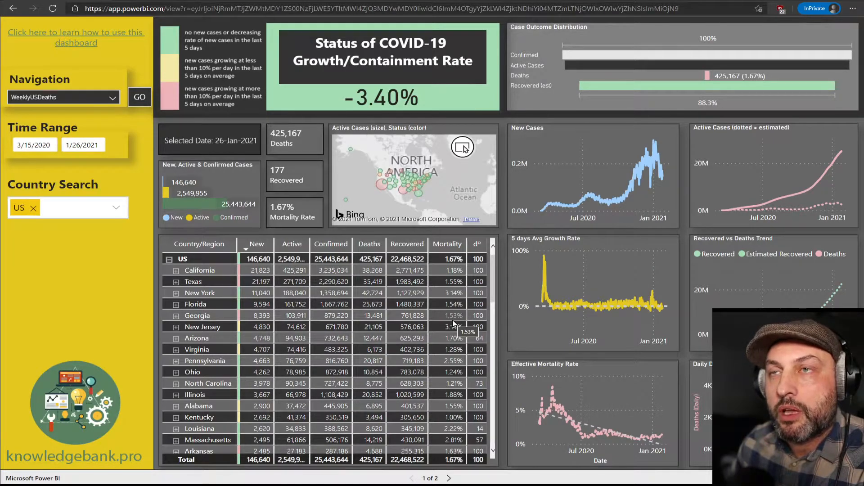
mouse_move(372, 338)
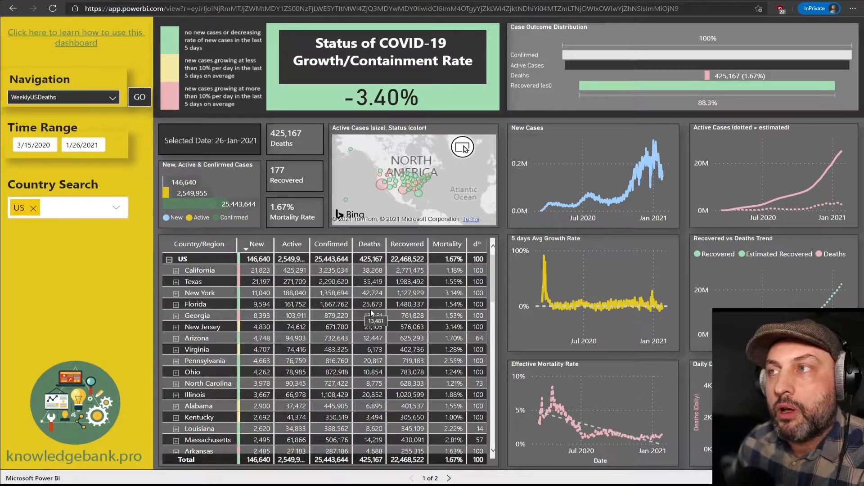
mouse_move(390, 303)
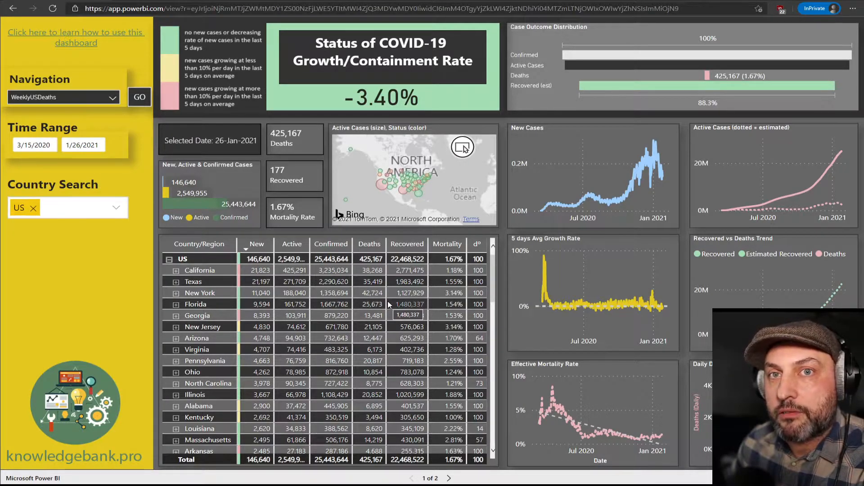
mouse_move(409, 293)
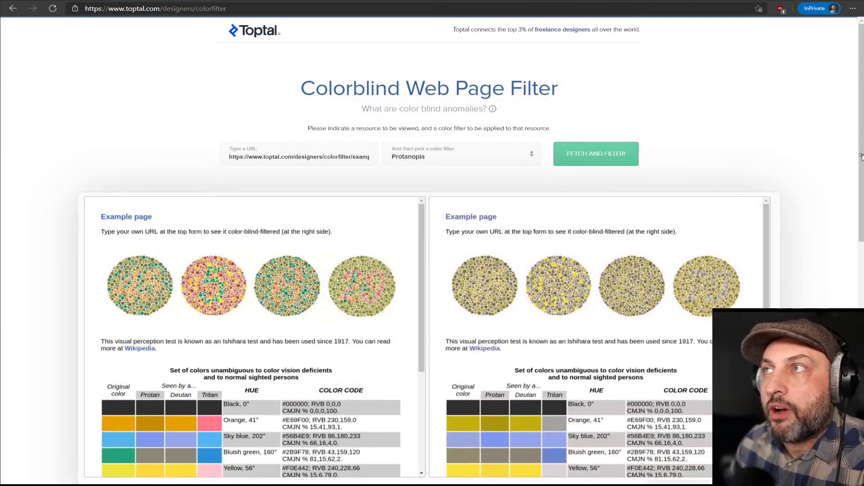
mouse_move(171, 31)
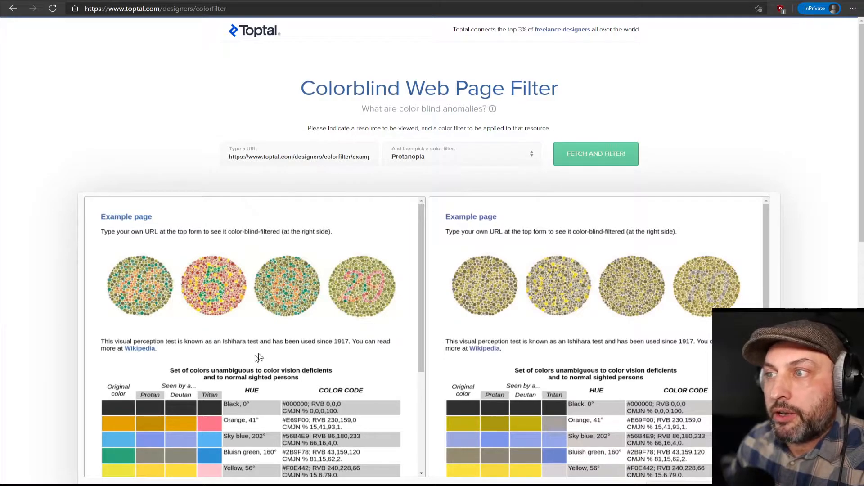
mouse_move(283, 267)
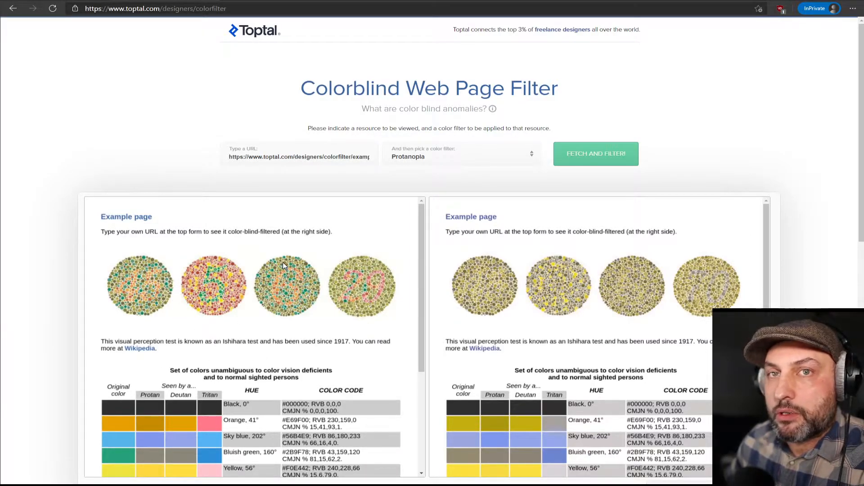
mouse_move(574, 286)
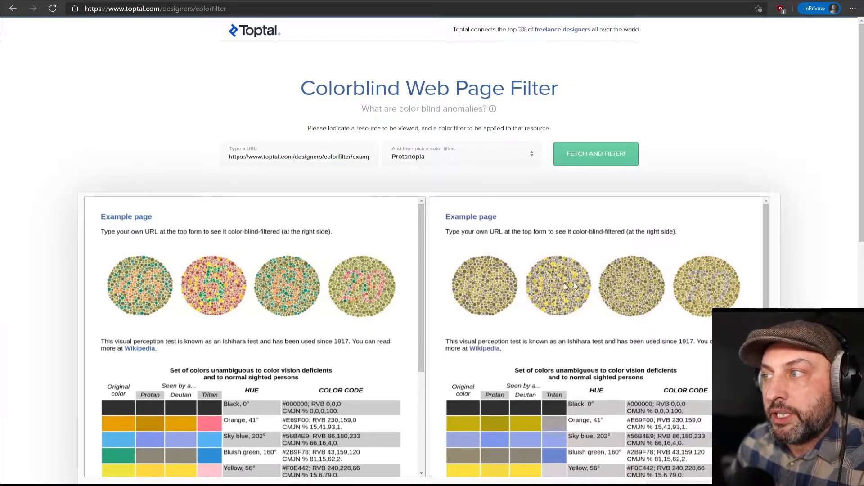
mouse_move(273, 316)
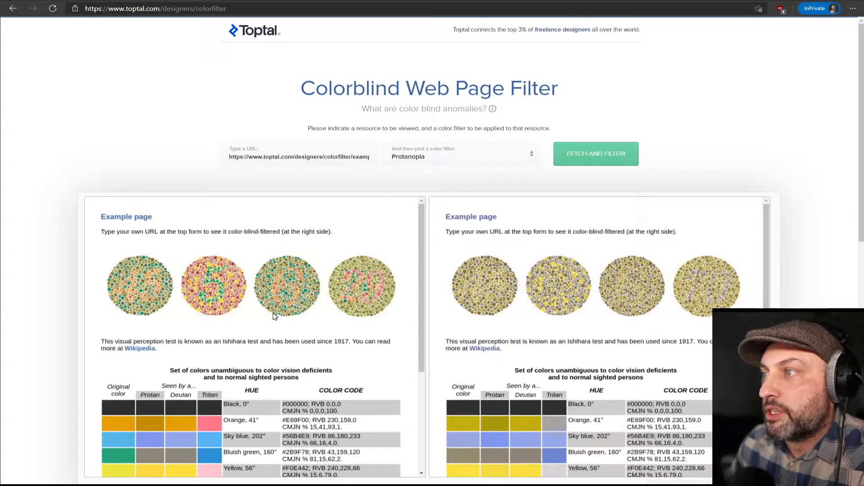
mouse_move(223, 291)
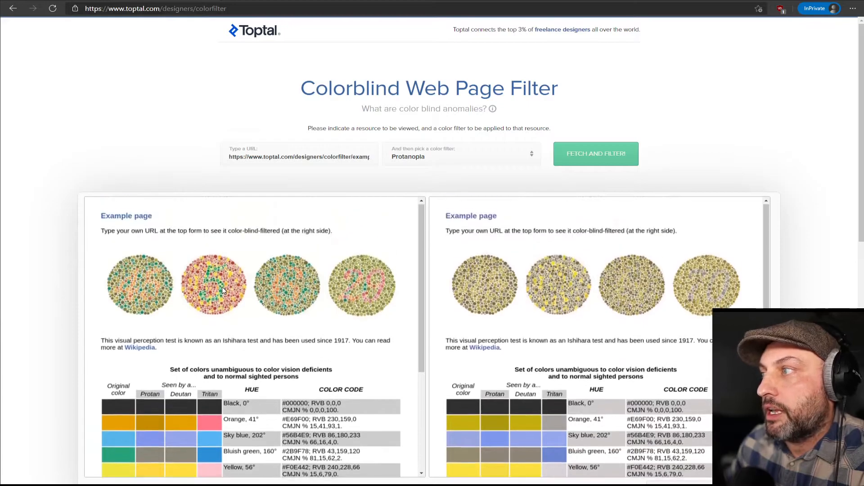
click(299, 157)
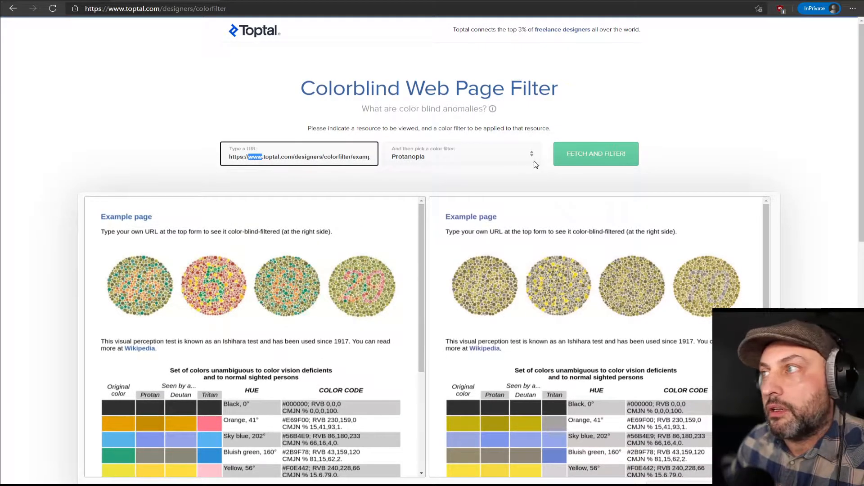
mouse_move(316, 222)
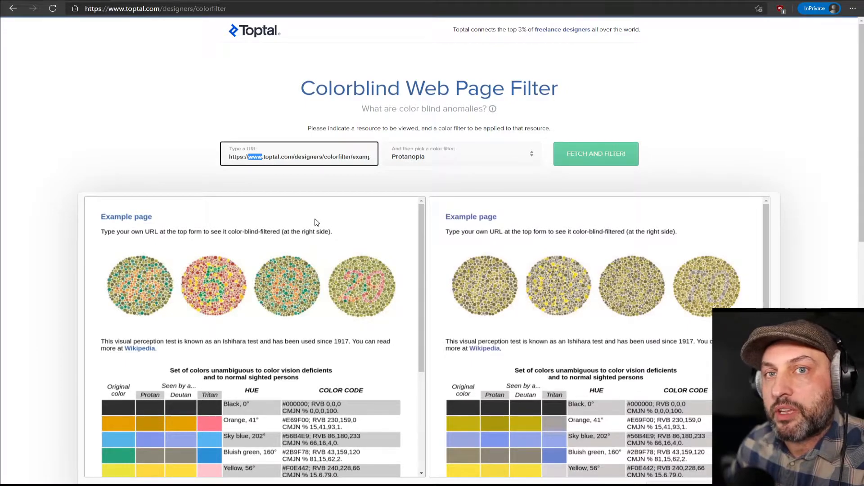
mouse_move(319, 321)
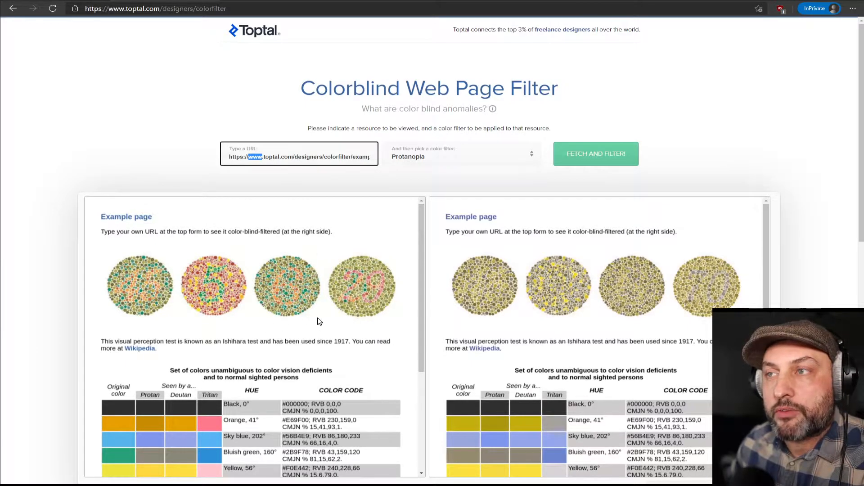
mouse_move(605, 307)
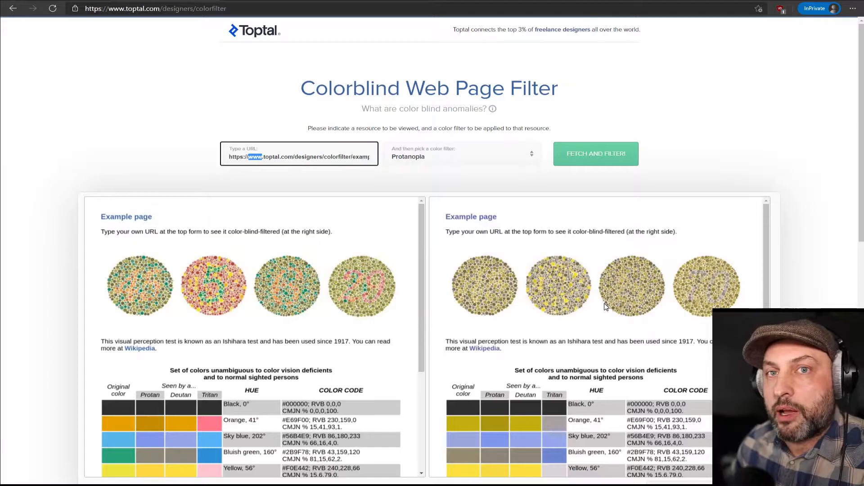
mouse_move(363, 178)
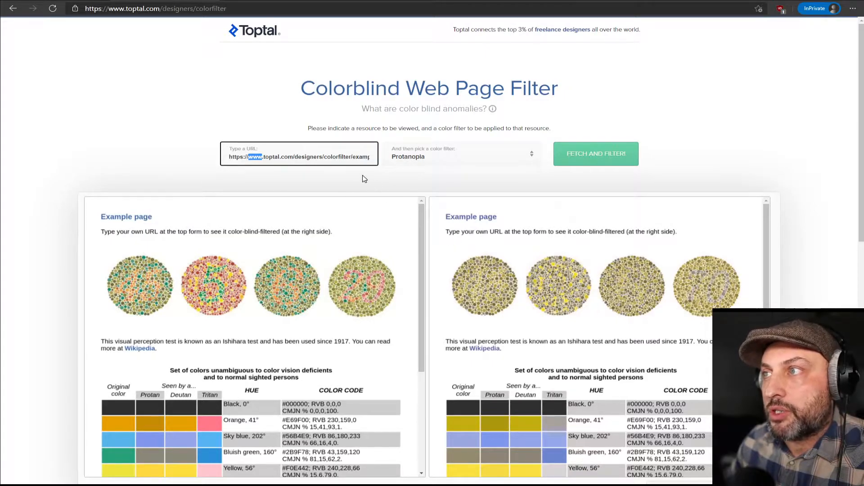
mouse_move(458, 197)
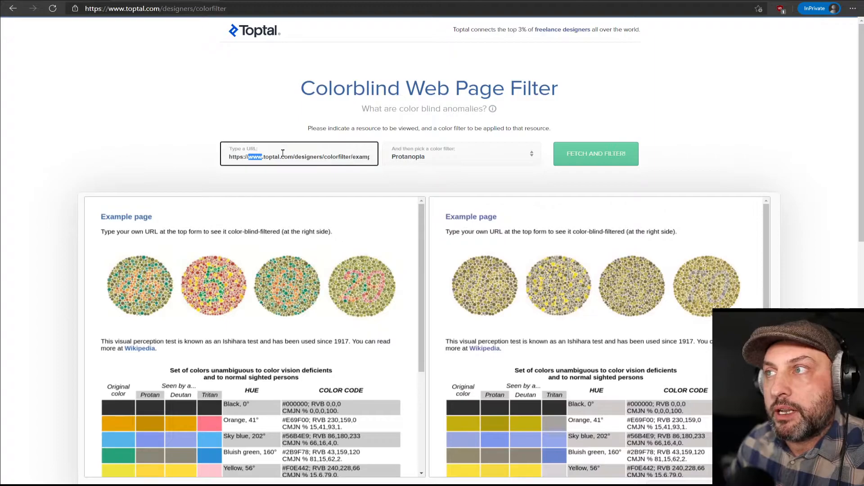
triple_click(299, 156)
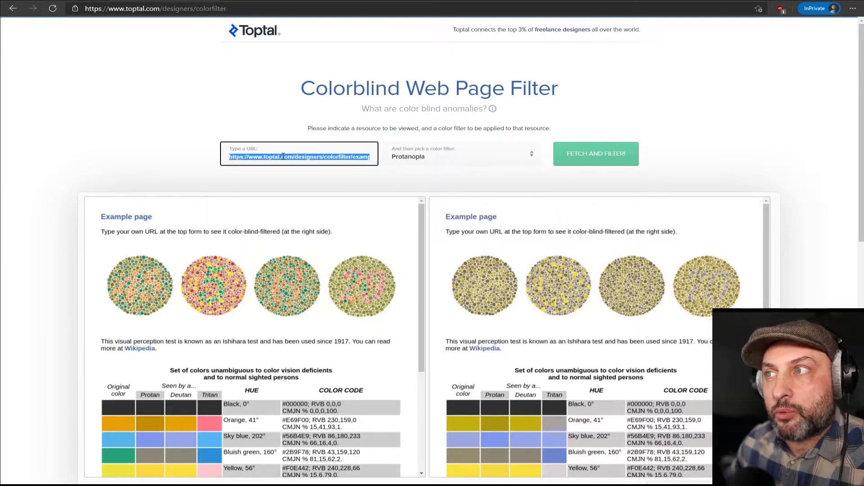
click(596, 153)
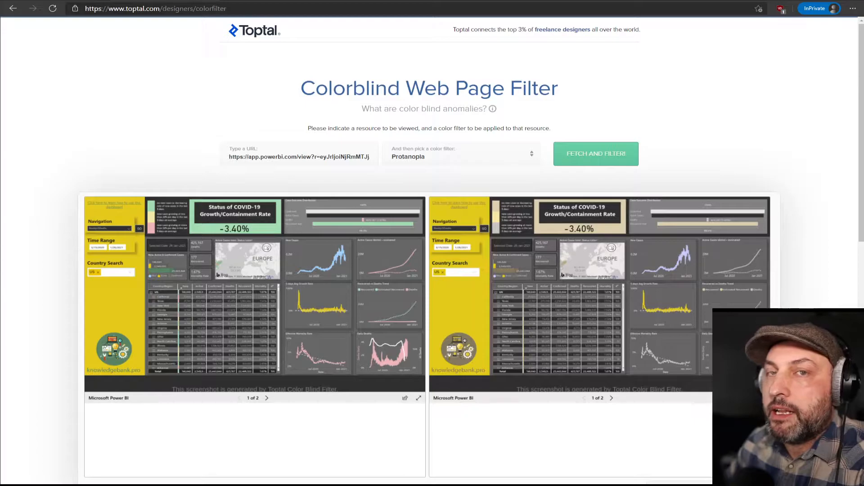
mouse_move(488, 350)
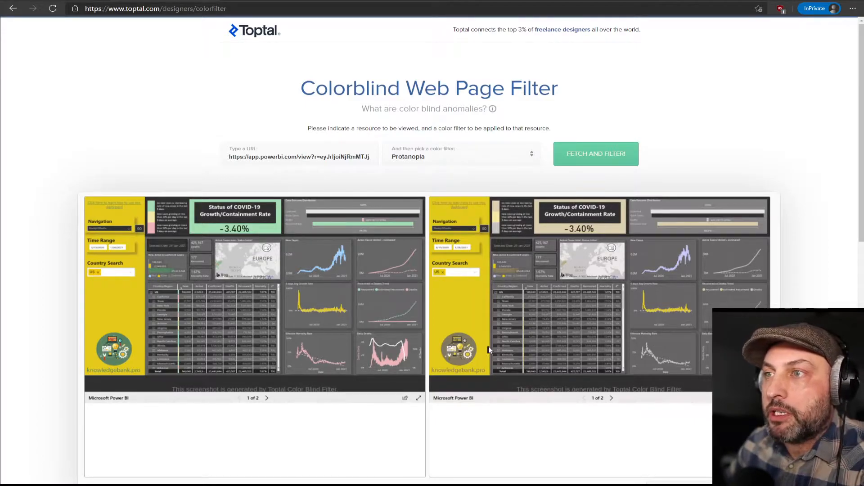
mouse_move(386, 347)
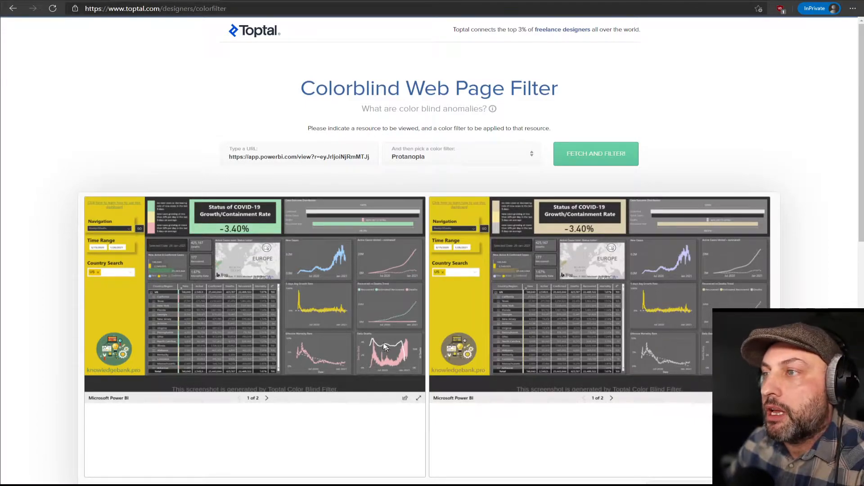
mouse_move(266, 308)
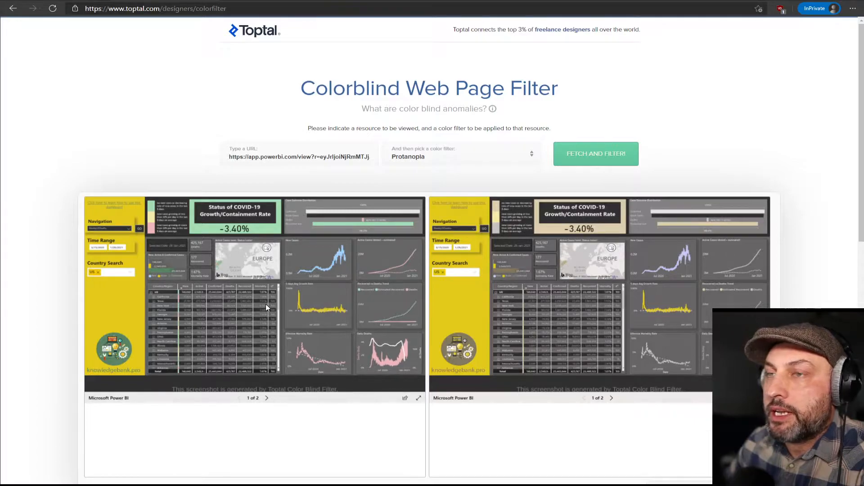
mouse_move(278, 277)
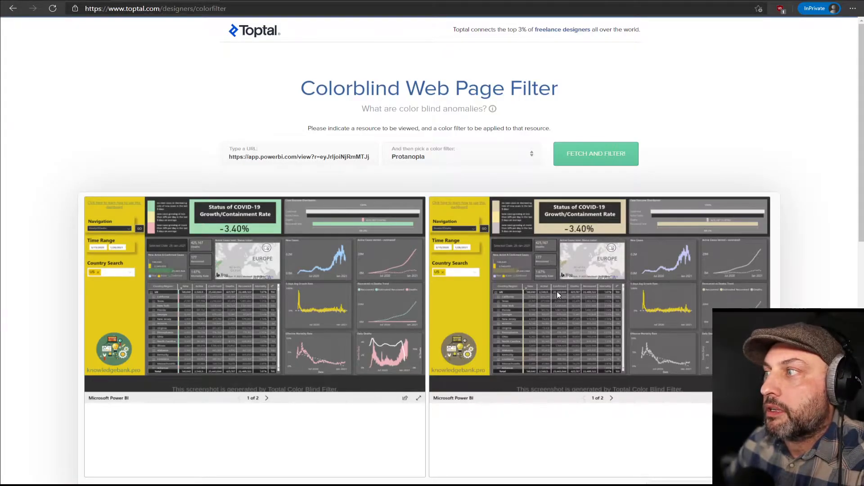
mouse_move(554, 358)
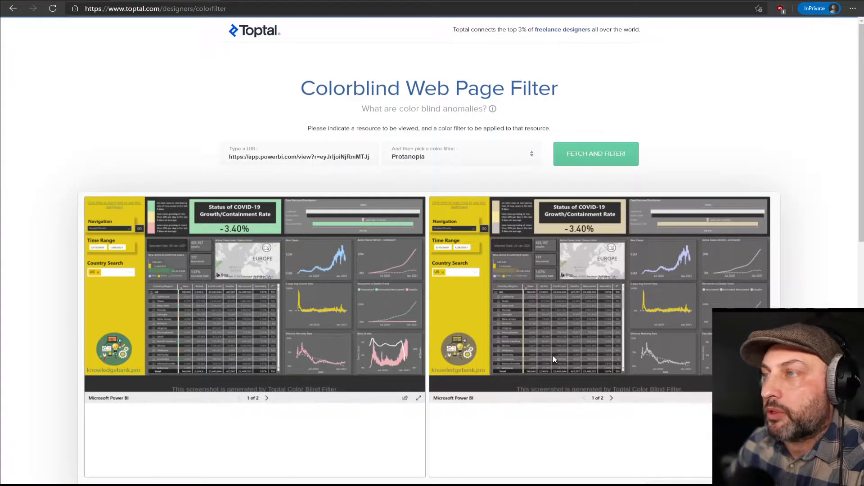
mouse_move(535, 166)
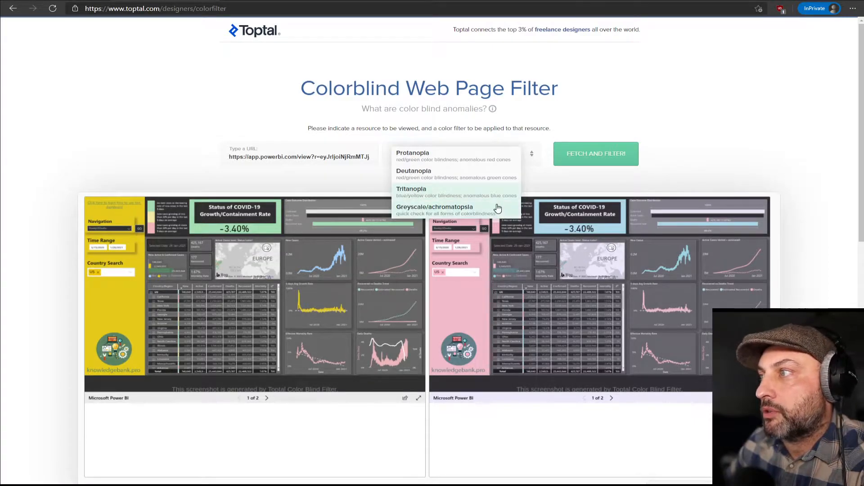
- Preview the dashboard in Greyscale, then return to the Protanopia filter
click(434, 209)
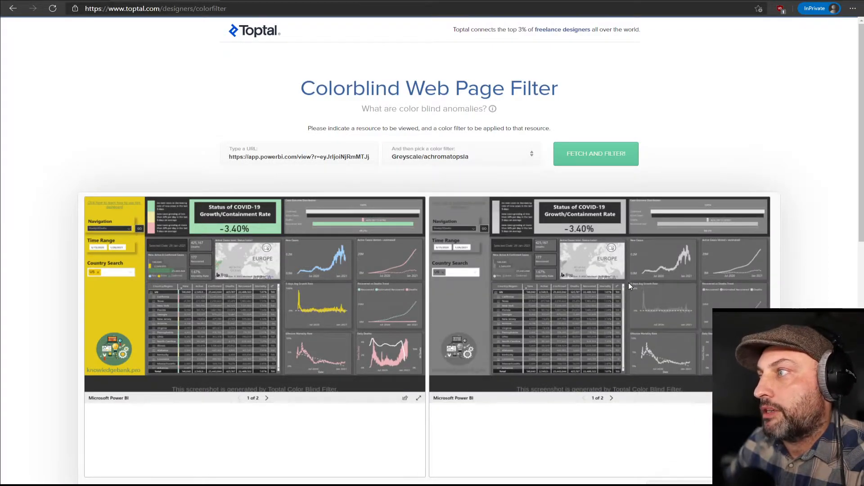
mouse_move(632, 314)
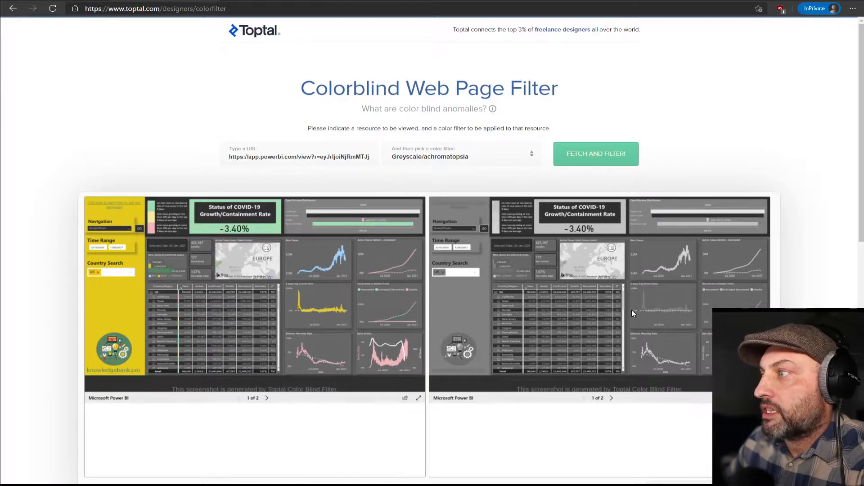
mouse_move(583, 227)
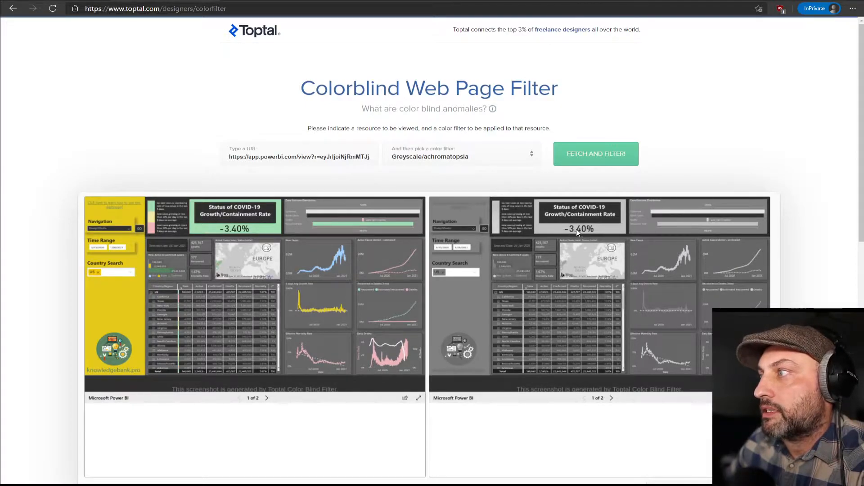
click(462, 156)
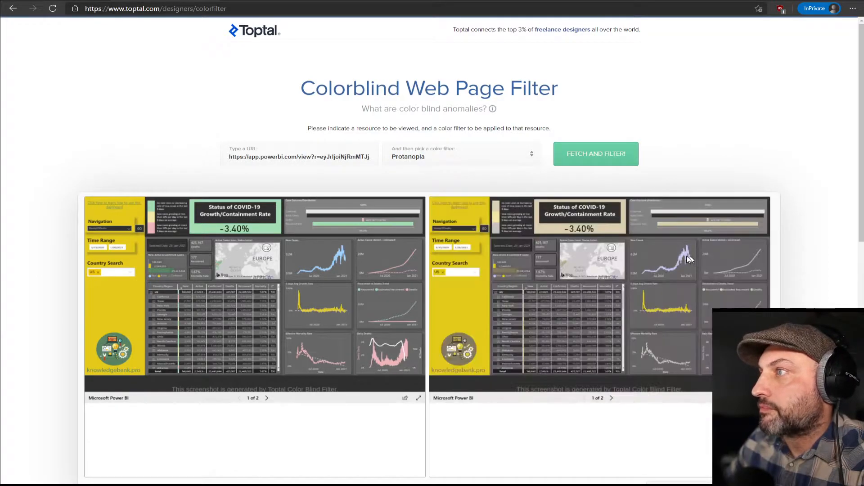
mouse_move(423, 164)
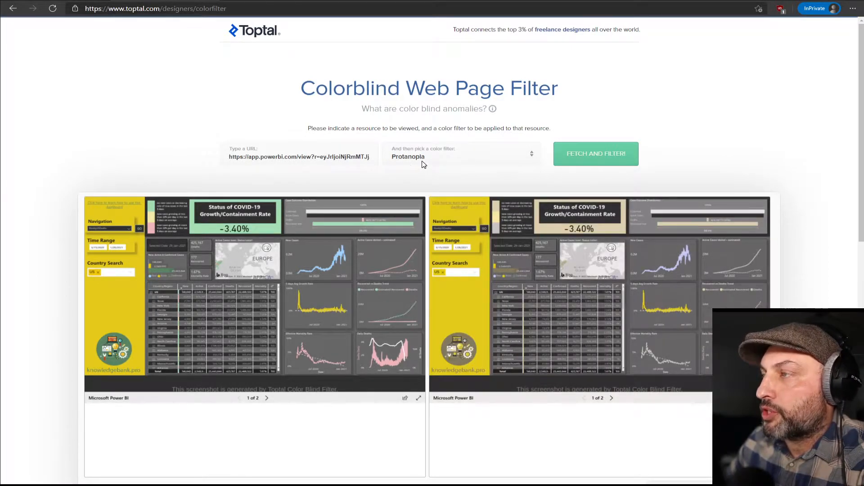
mouse_move(447, 163)
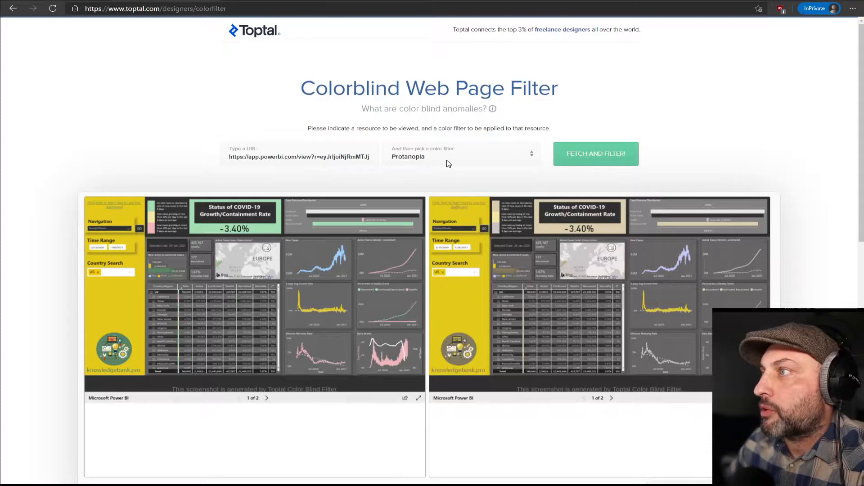
mouse_move(573, 223)
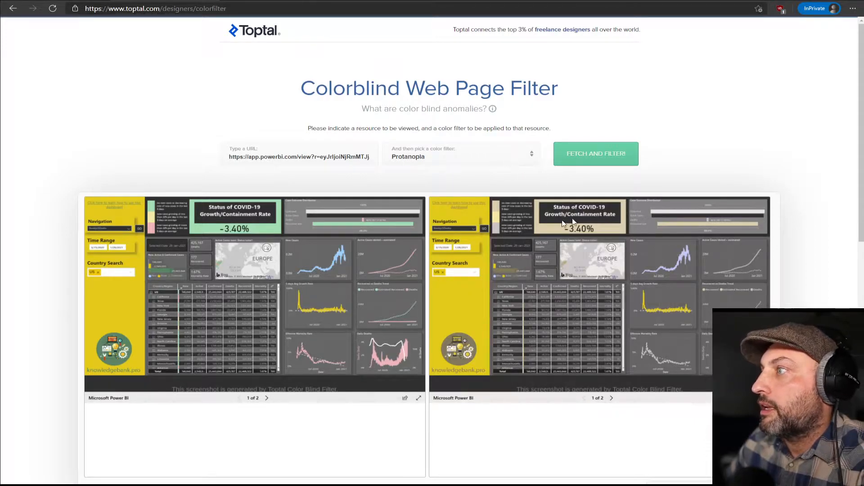
mouse_move(613, 246)
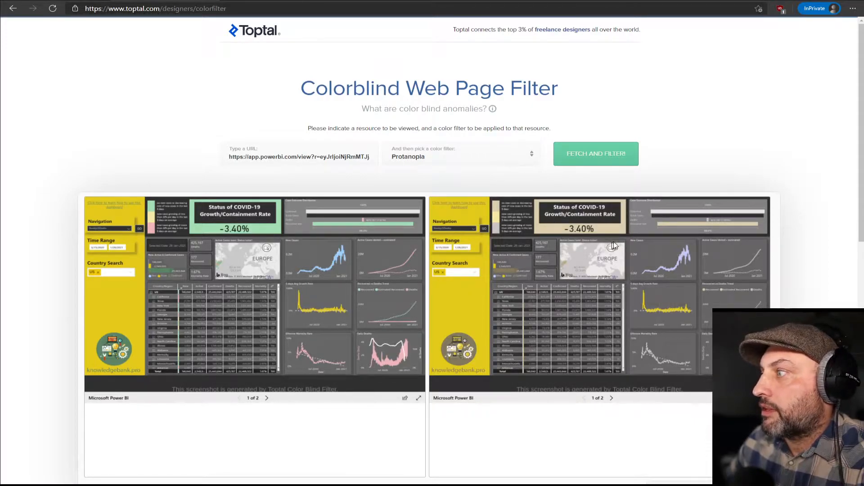
mouse_move(576, 312)
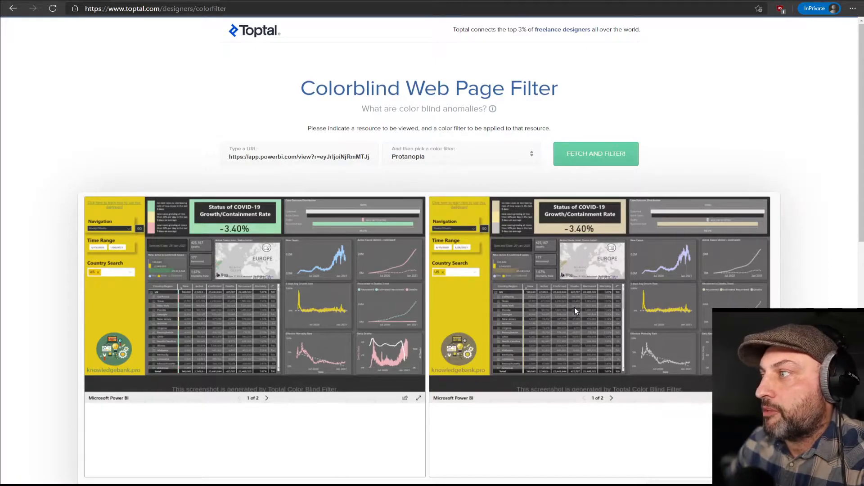
mouse_move(579, 275)
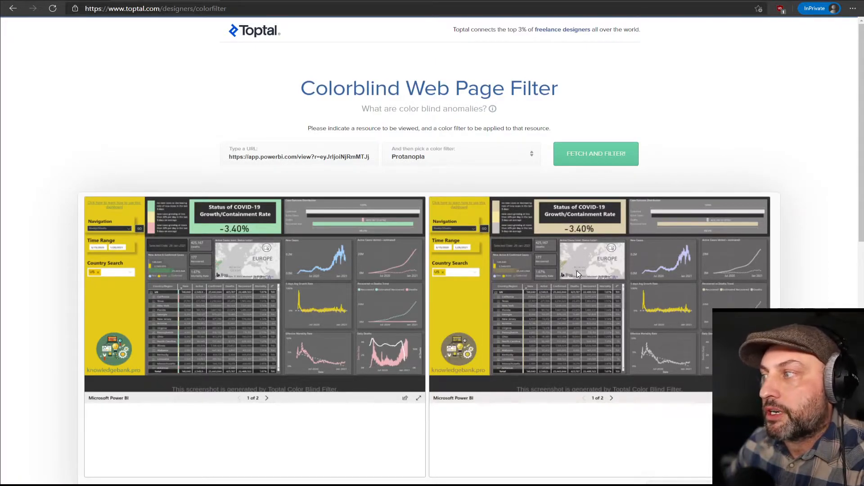
mouse_move(601, 311)
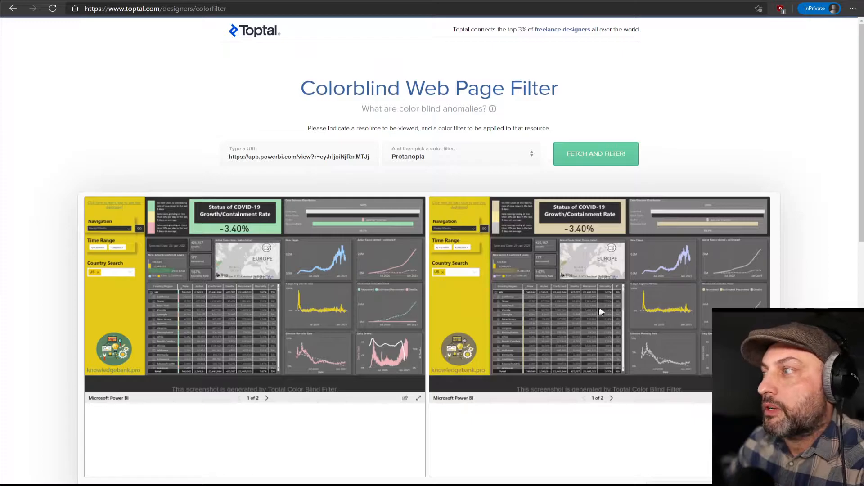
mouse_move(639, 302)
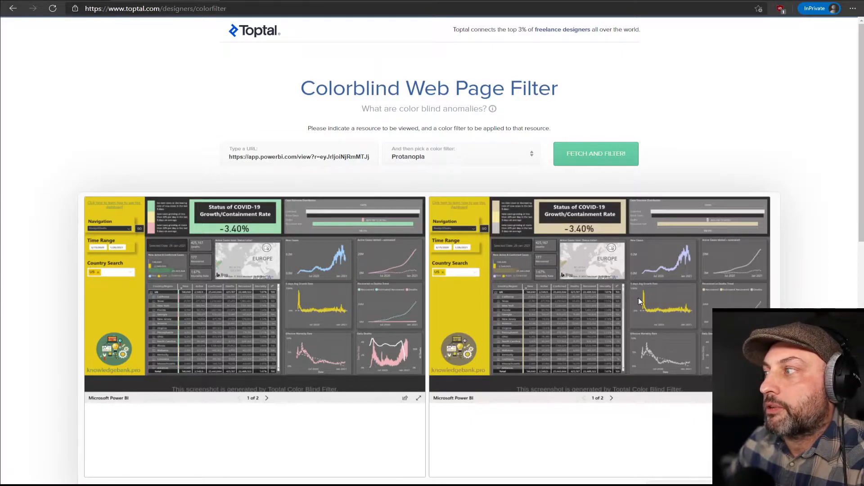
mouse_move(634, 291)
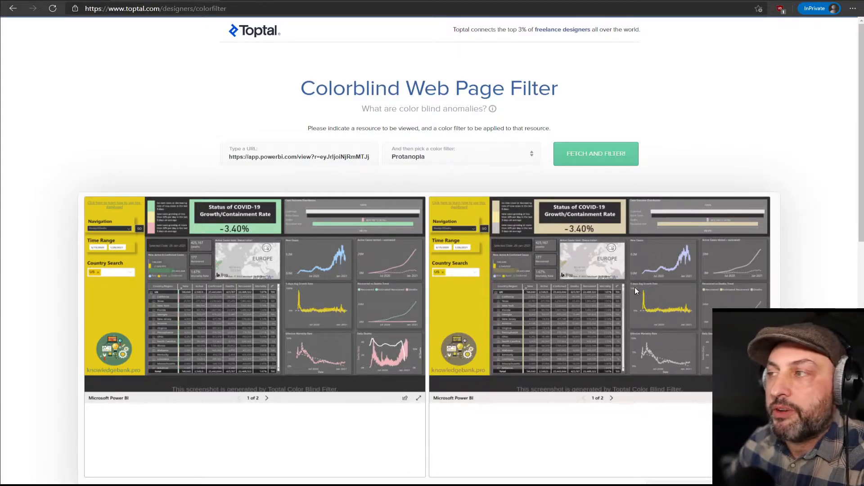
mouse_move(594, 338)
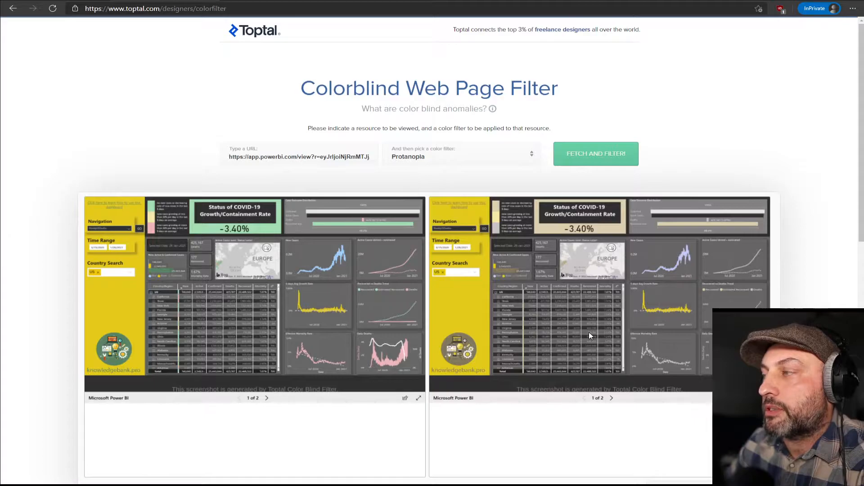
mouse_move(541, 326)
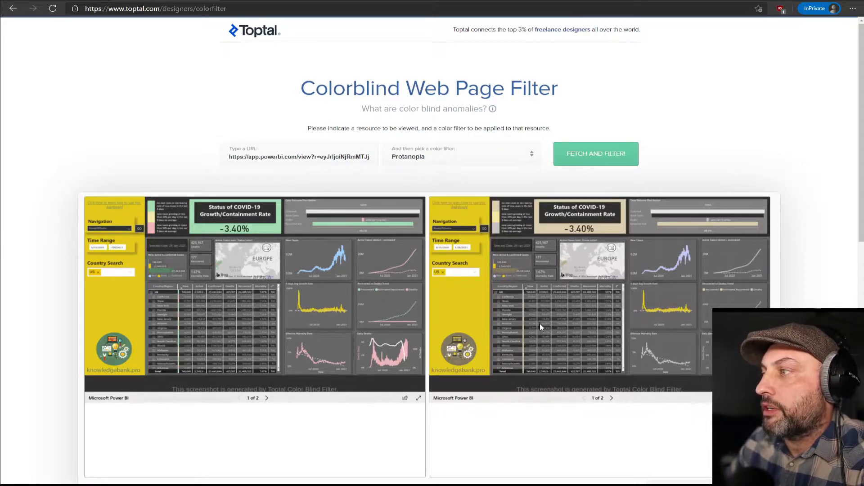
mouse_move(549, 340)
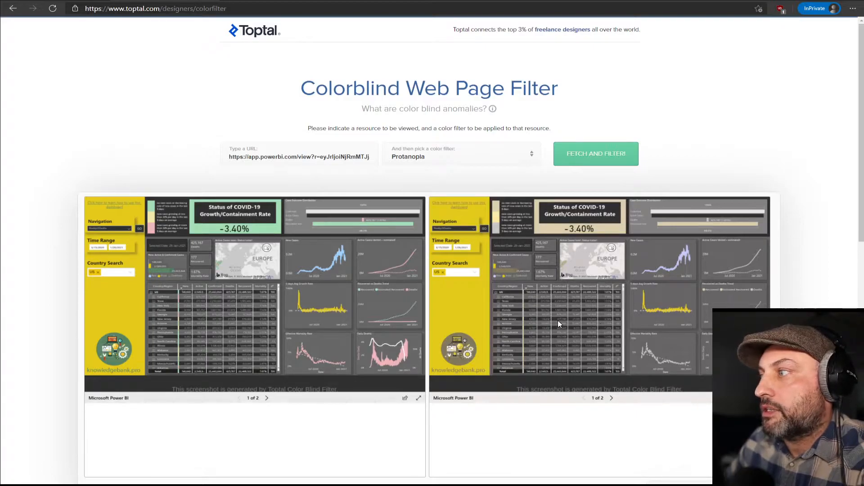
mouse_move(626, 327)
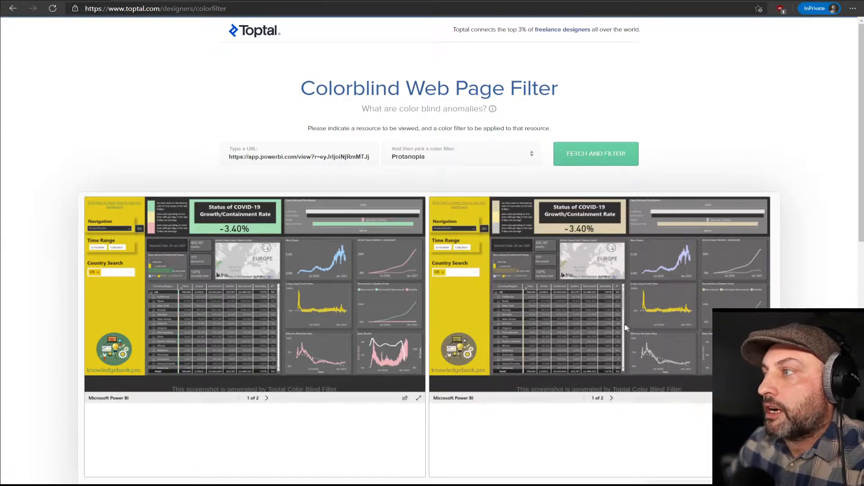
mouse_move(443, 321)
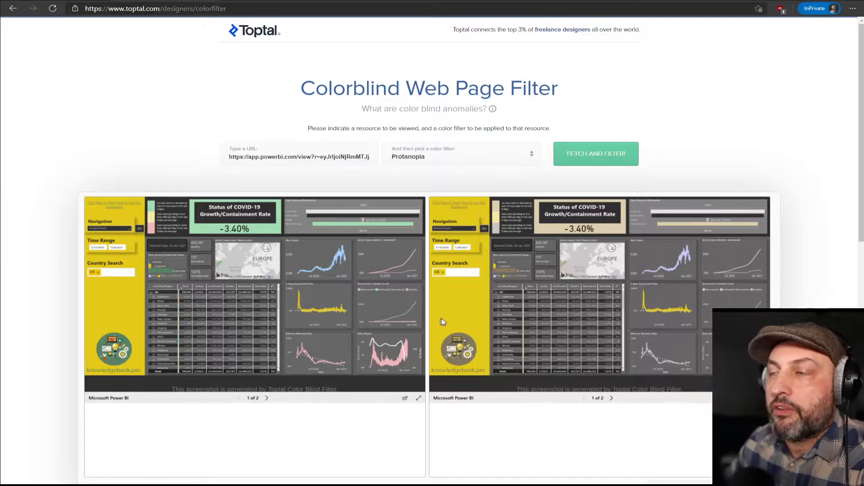
mouse_move(224, 220)
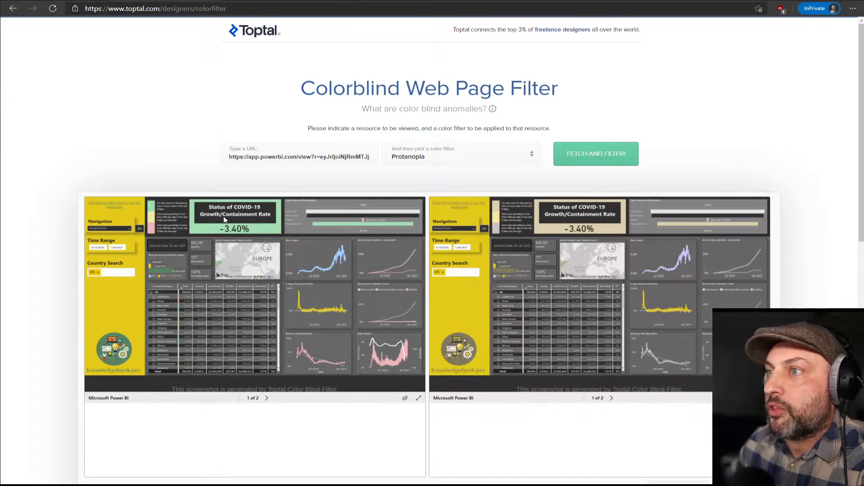
mouse_move(579, 183)
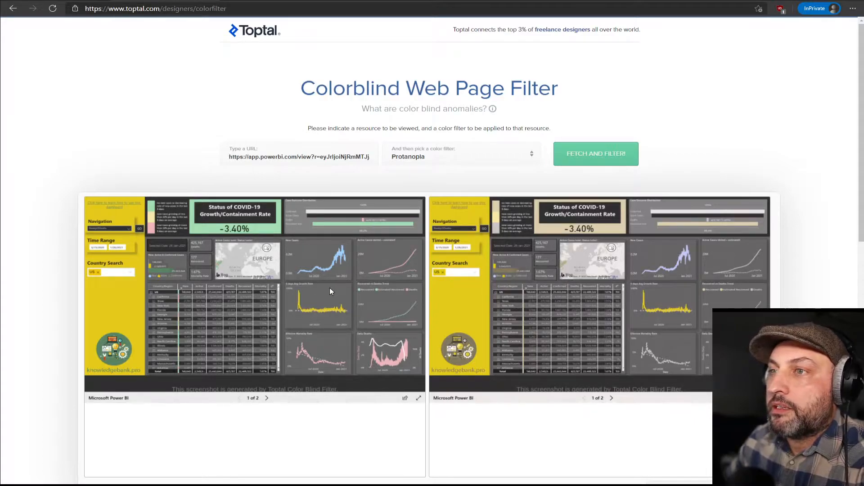
mouse_move(278, 288)
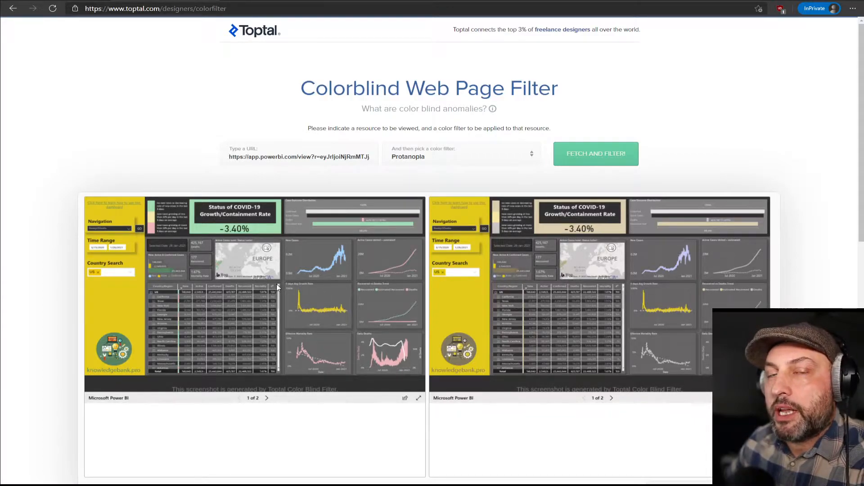
mouse_move(460, 276)
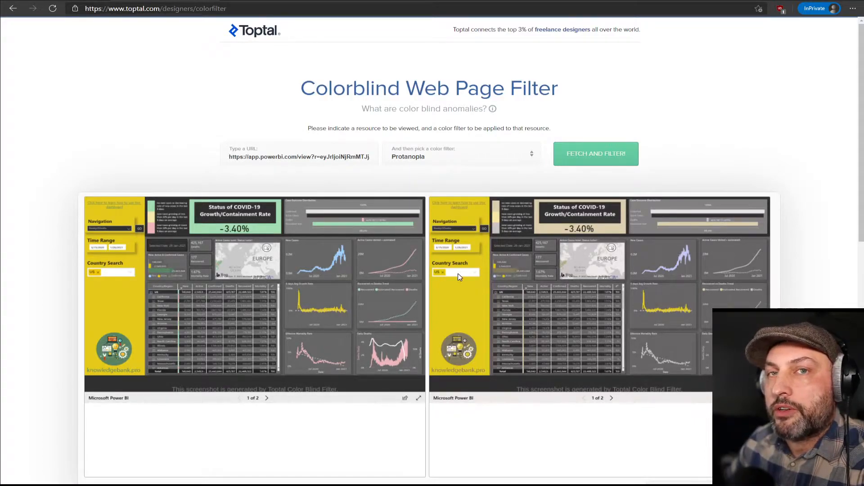
mouse_move(362, 259)
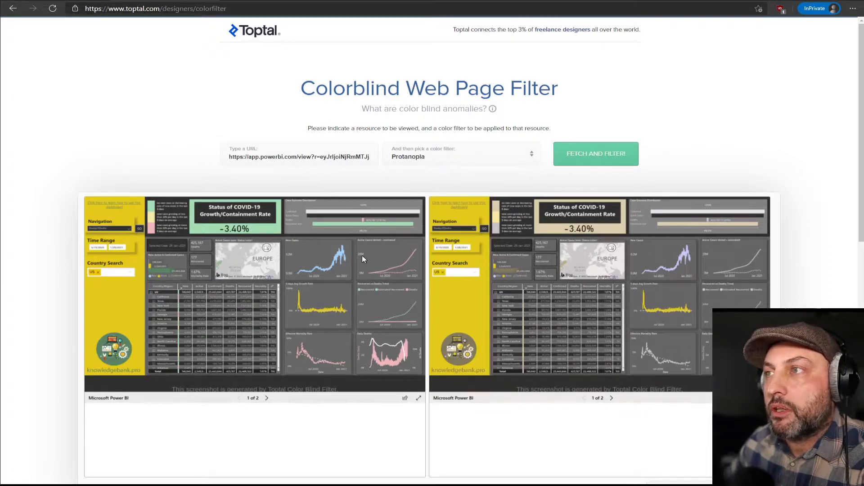
mouse_move(360, 259)
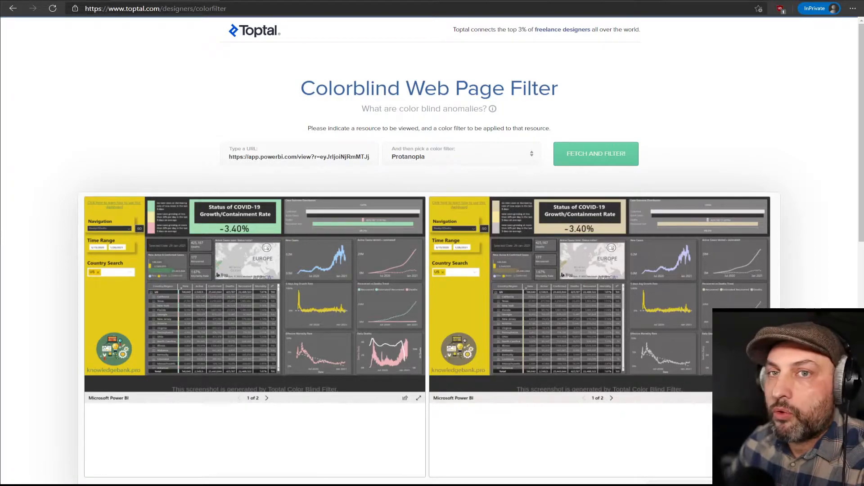
mouse_move(470, 329)
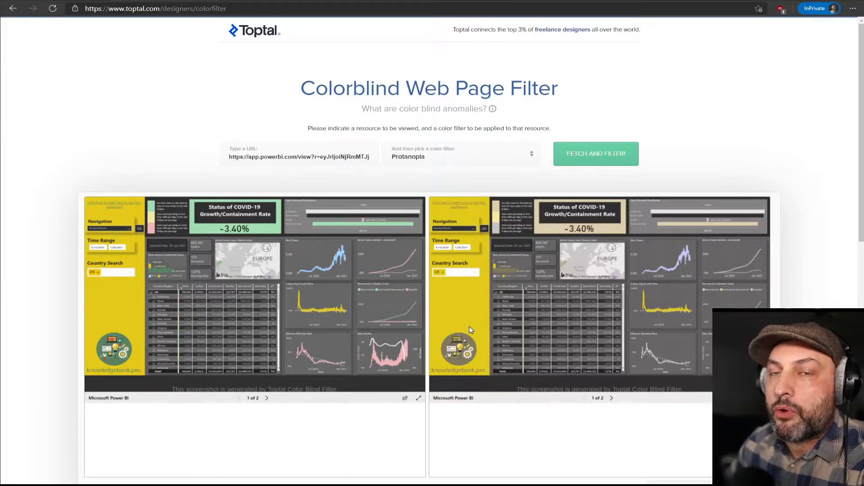
mouse_move(379, 325)
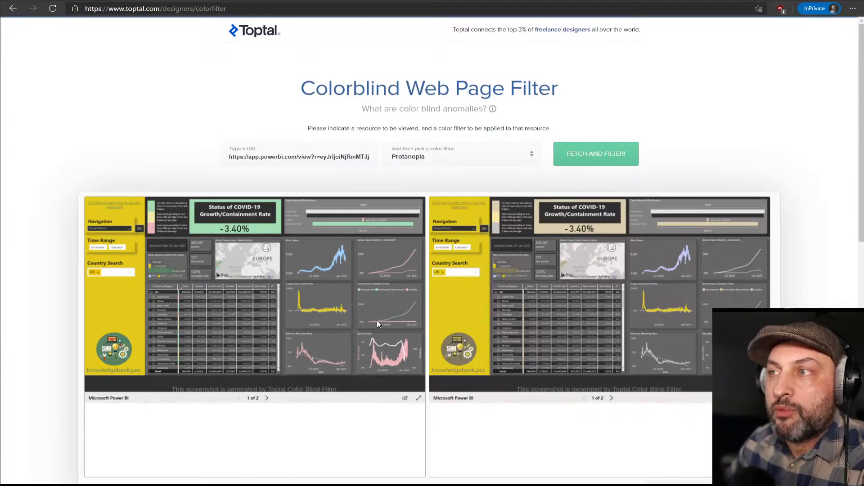
mouse_move(384, 322)
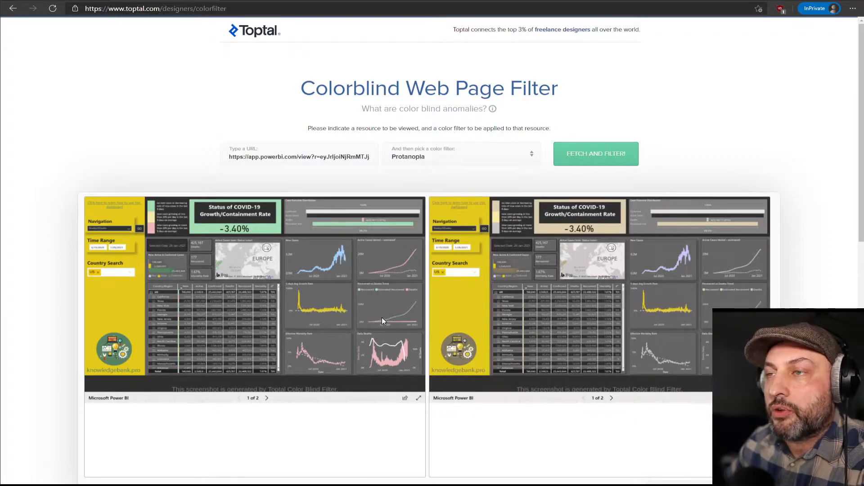
mouse_move(384, 310)
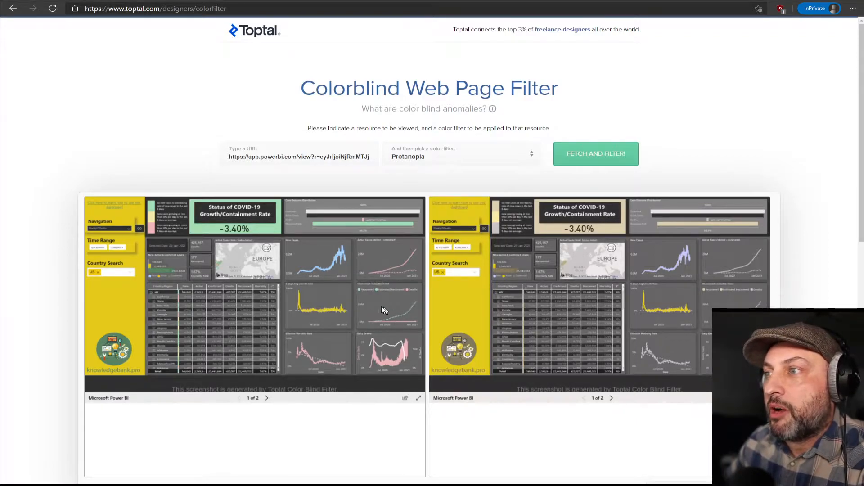
mouse_move(181, 252)
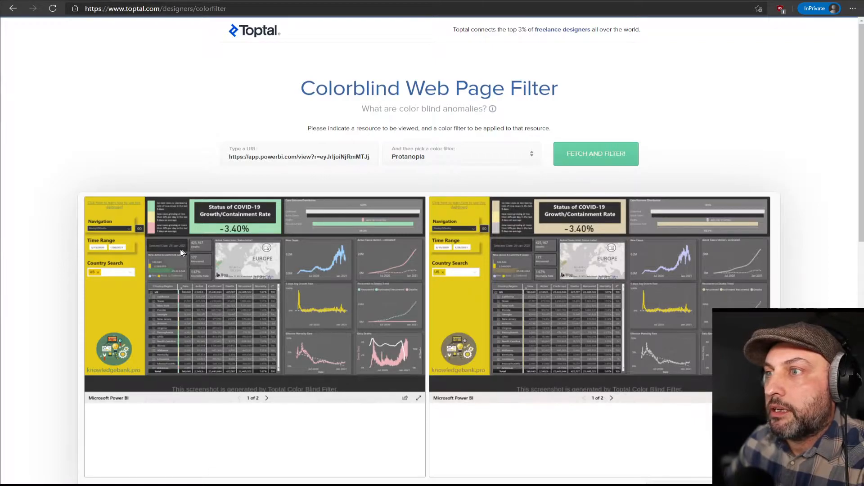
mouse_move(255, 333)
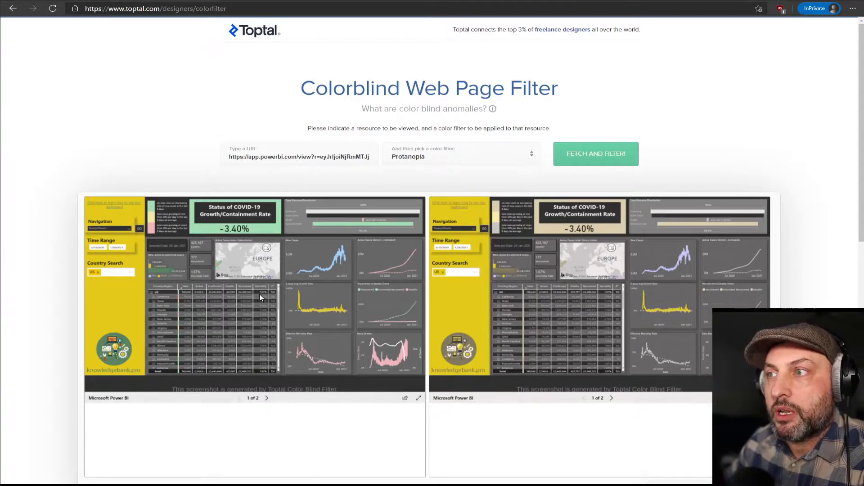
mouse_move(397, 143)
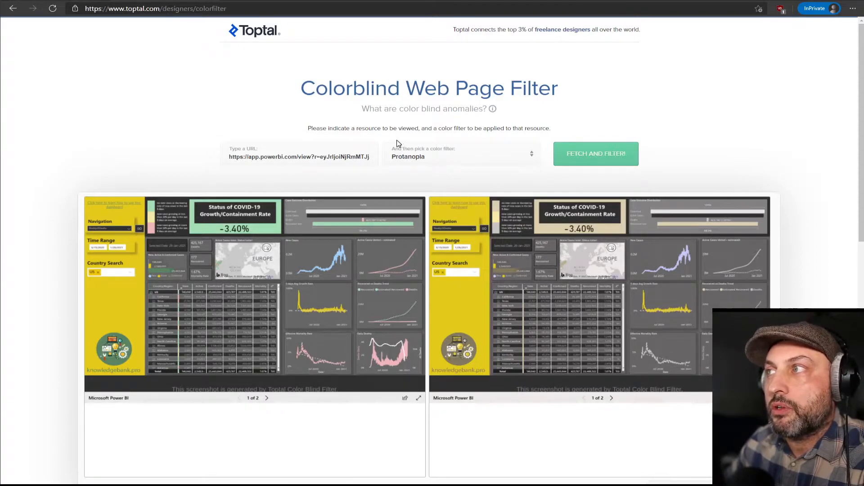
mouse_move(467, 244)
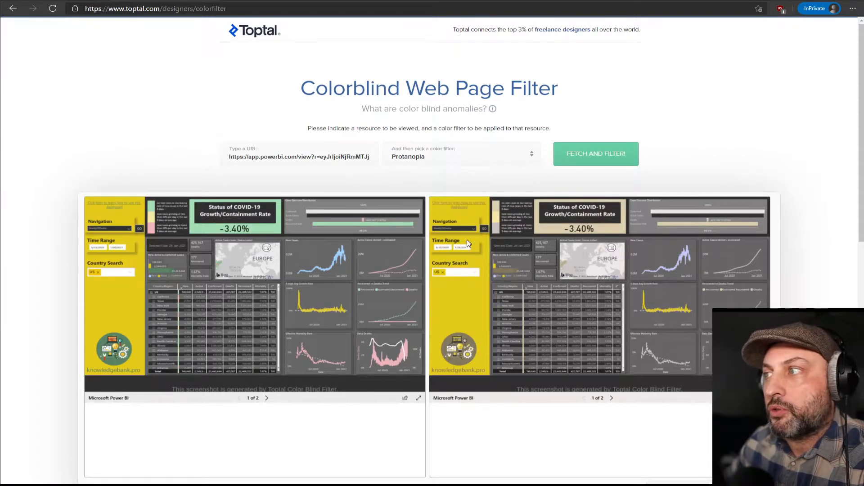
mouse_move(397, 325)
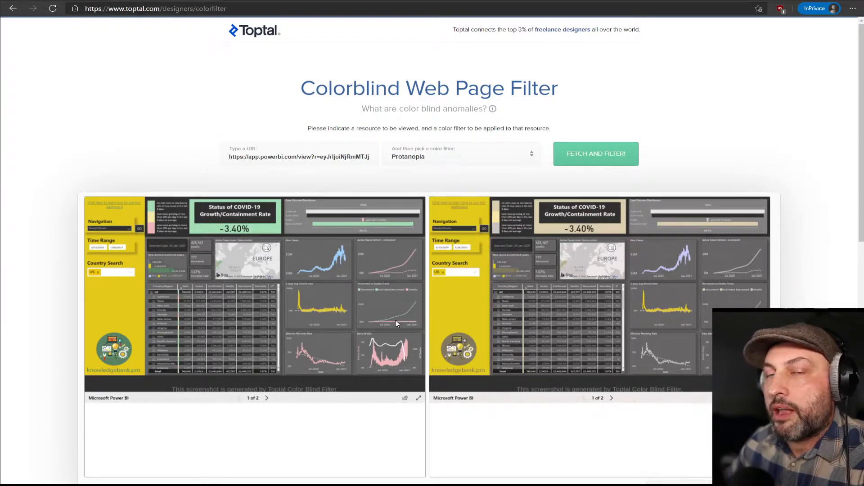
mouse_move(327, 295)
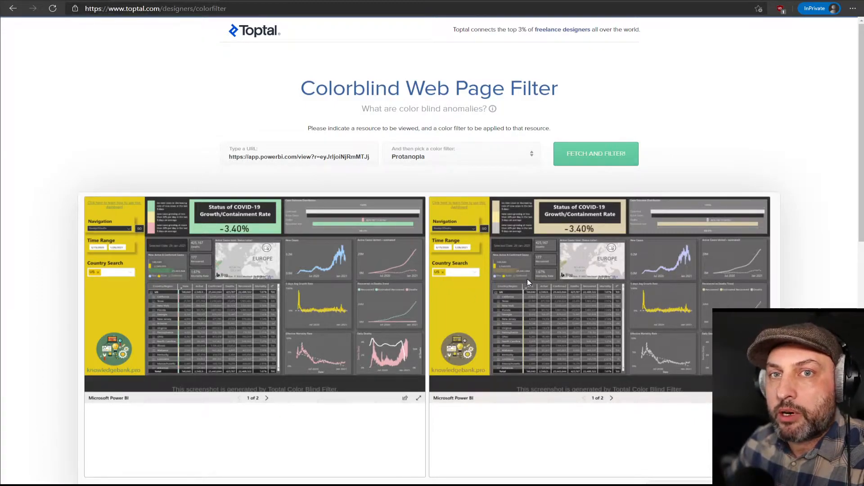
mouse_move(173, 311)
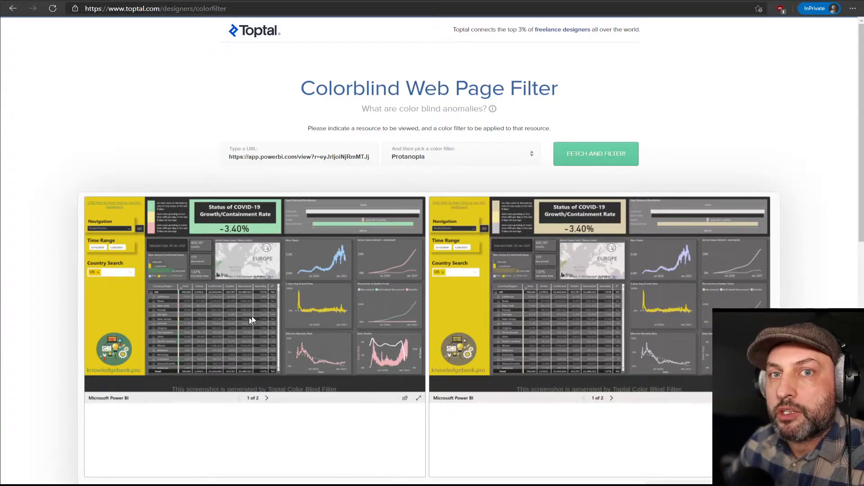
mouse_move(583, 343)
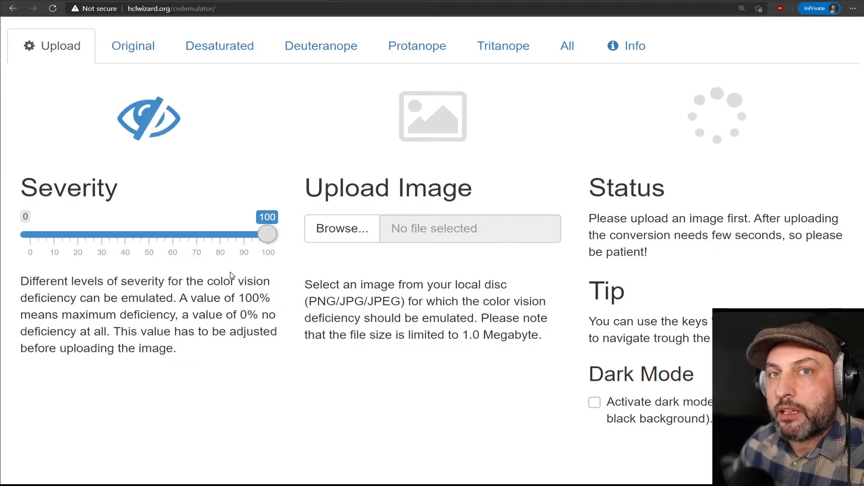
- Go to the HCL Wizard CVD Emulator upload page with severity at 100
click(52, 8)
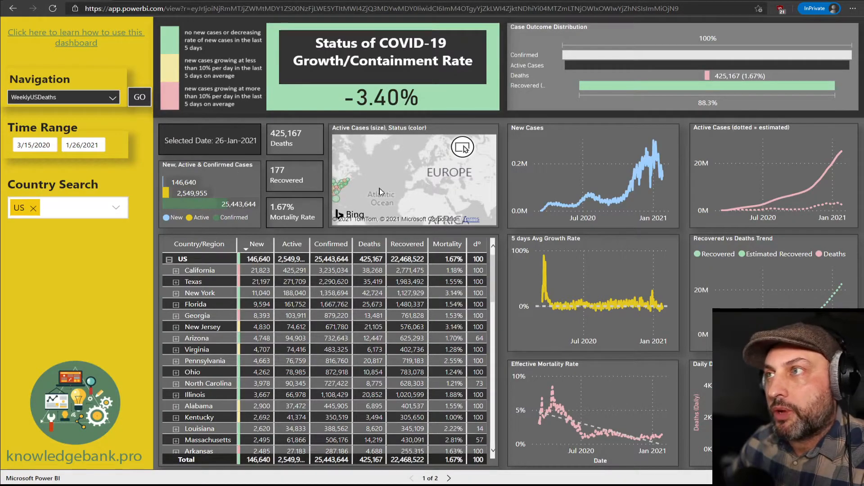
mouse_move(401, 180)
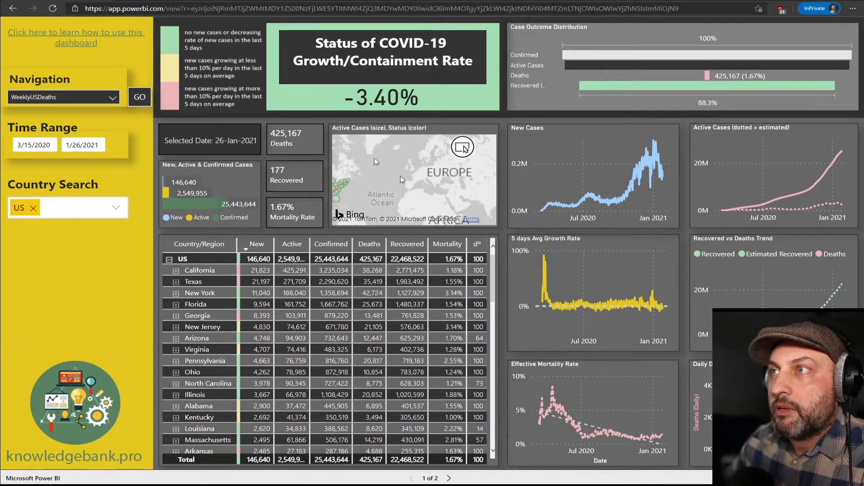
mouse_move(325, 87)
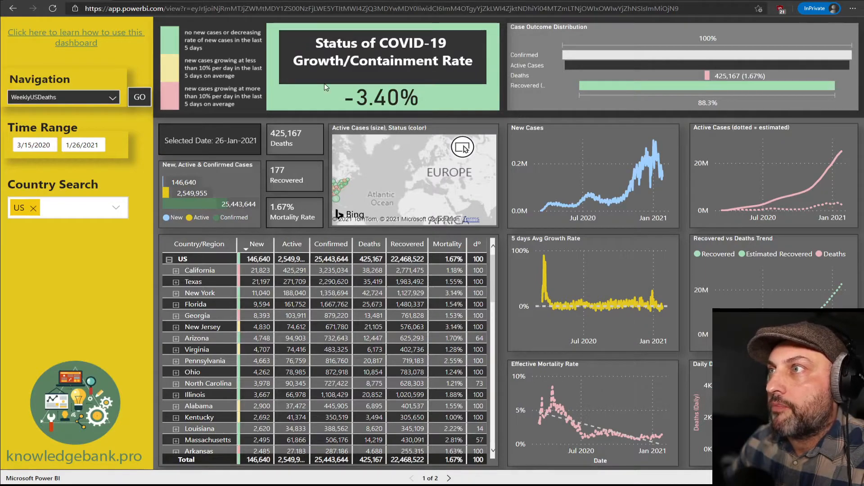
mouse_move(379, 116)
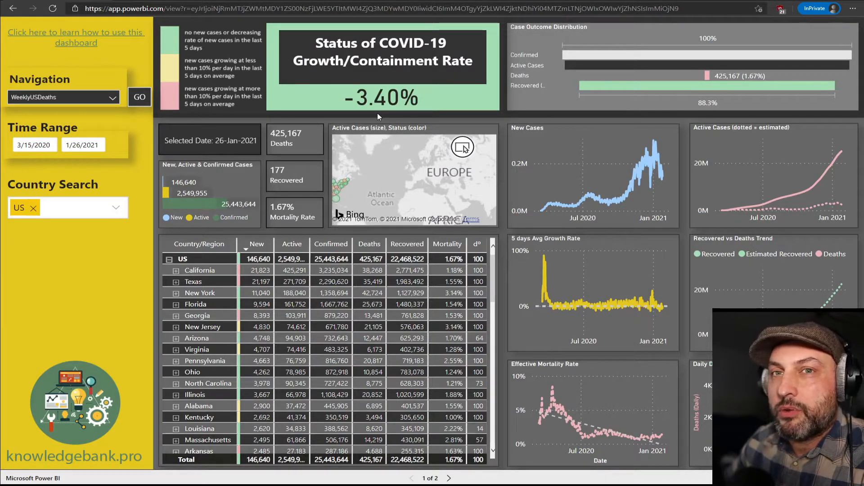
mouse_move(475, 161)
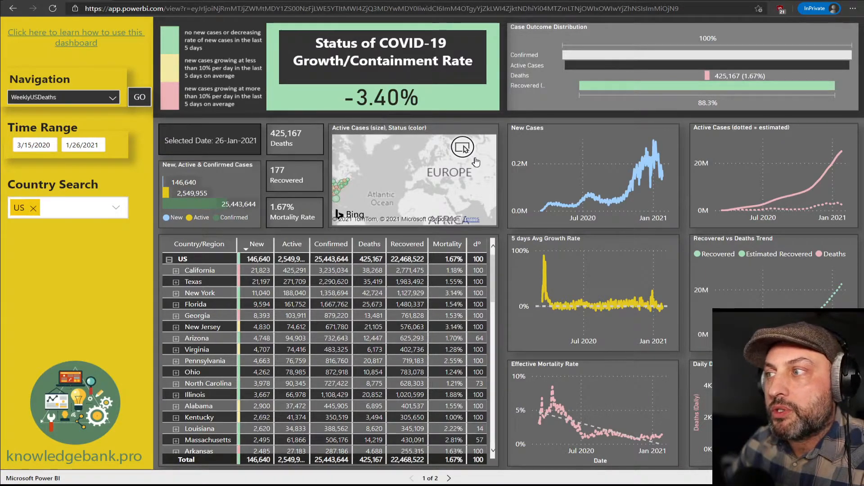
mouse_move(492, 183)
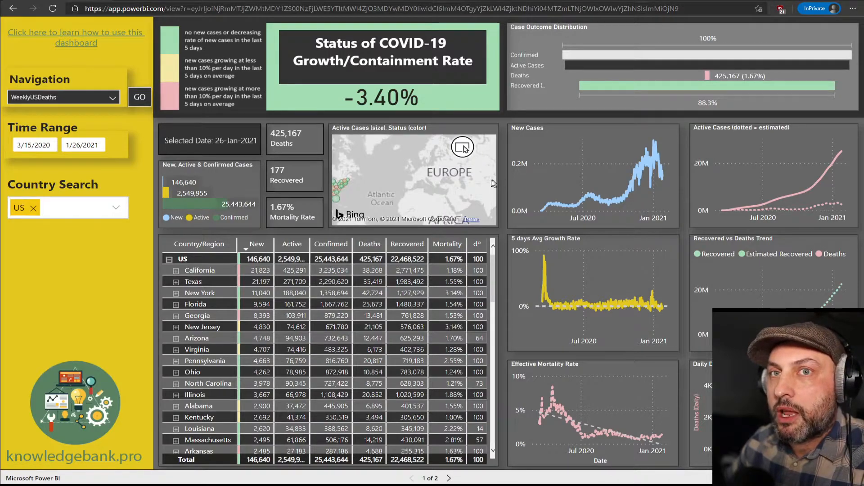
mouse_move(487, 184)
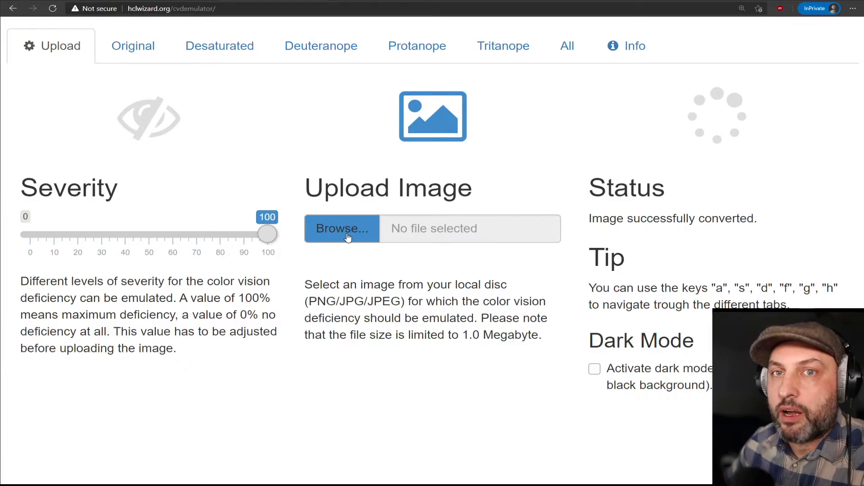
mouse_move(359, 250)
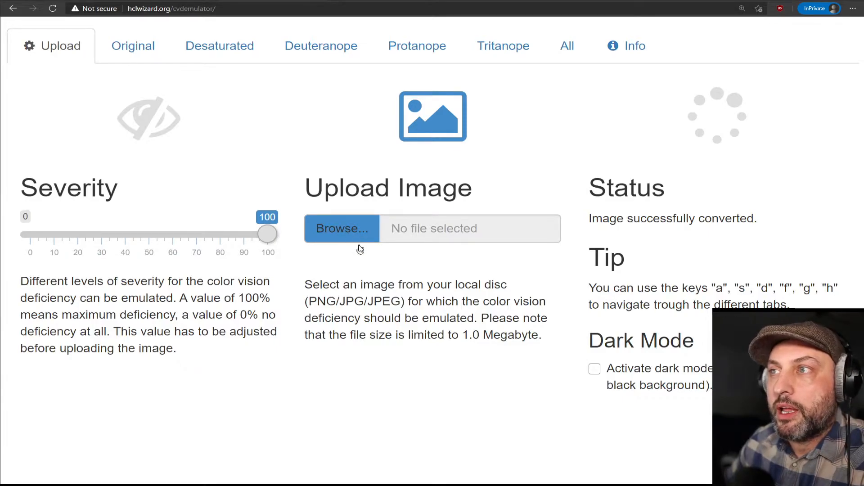
- Show the status-banner snippet in Original colours, then Desaturated grayscale
click(133, 46)
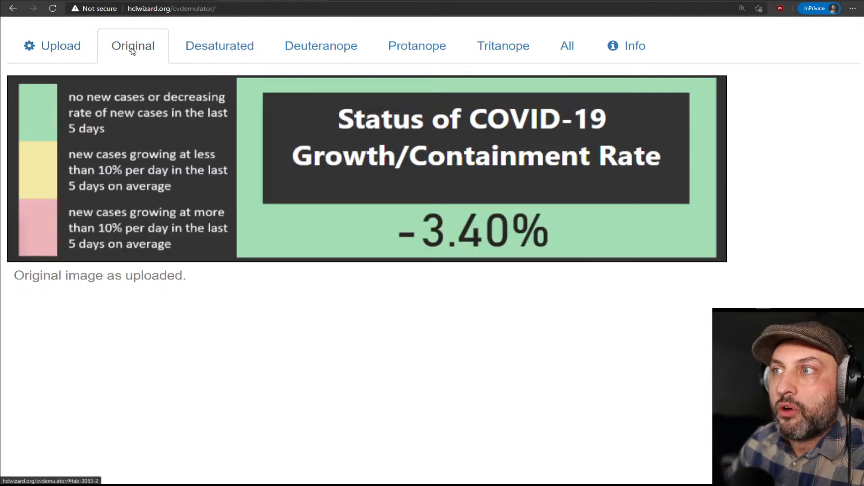
mouse_move(466, 208)
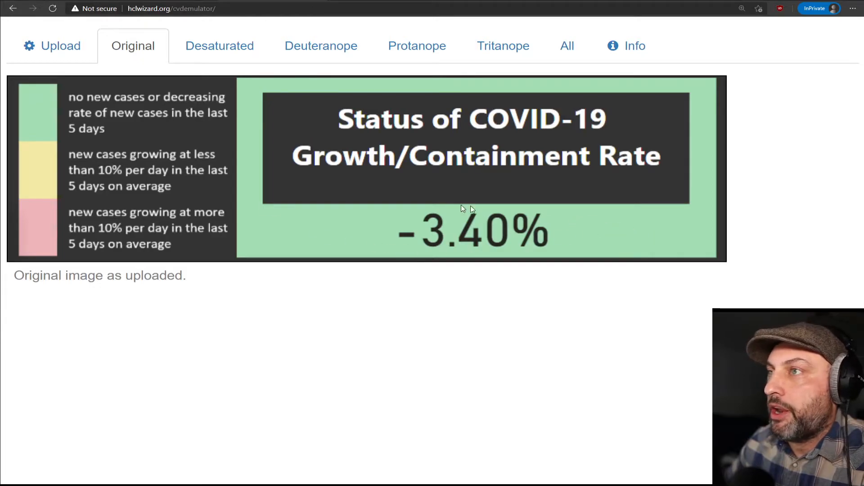
mouse_move(522, 212)
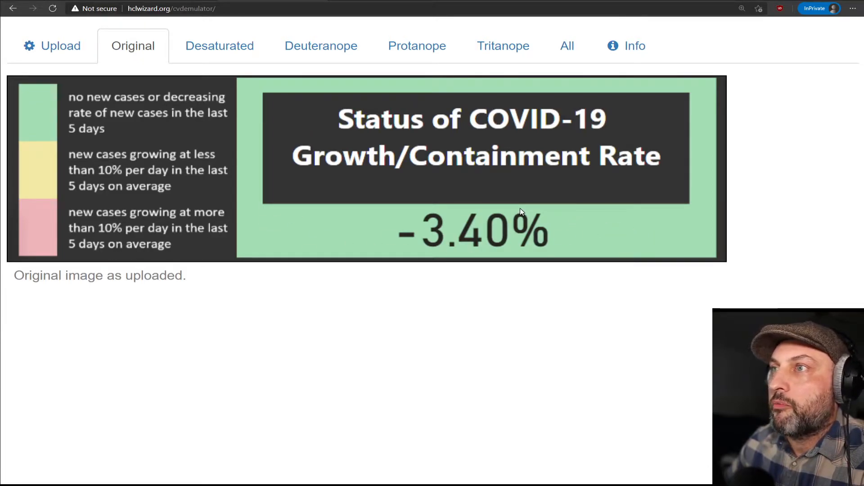
click(220, 45)
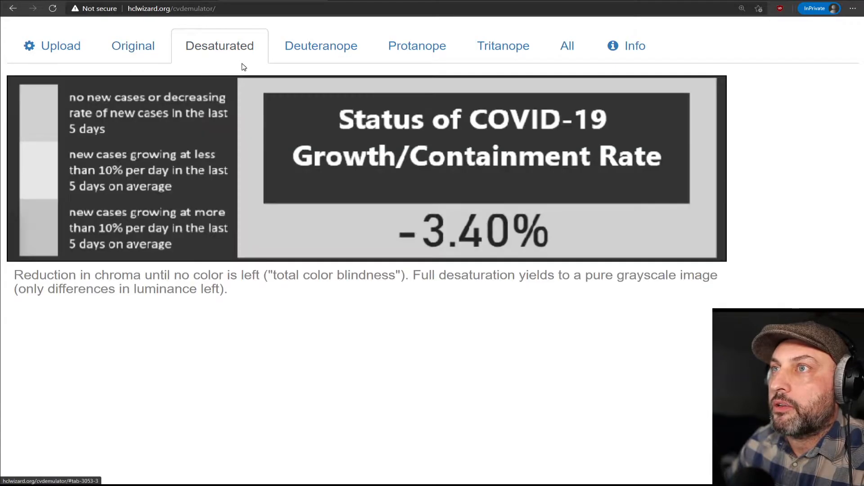
mouse_move(656, 228)
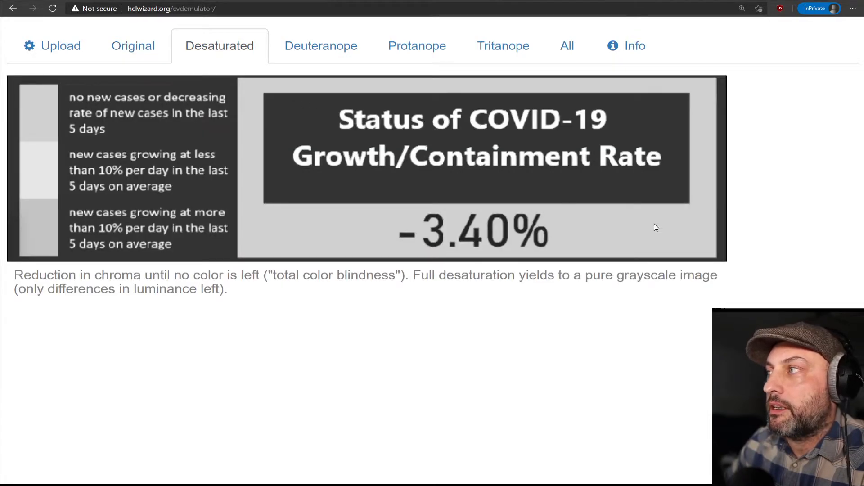
mouse_move(345, 286)
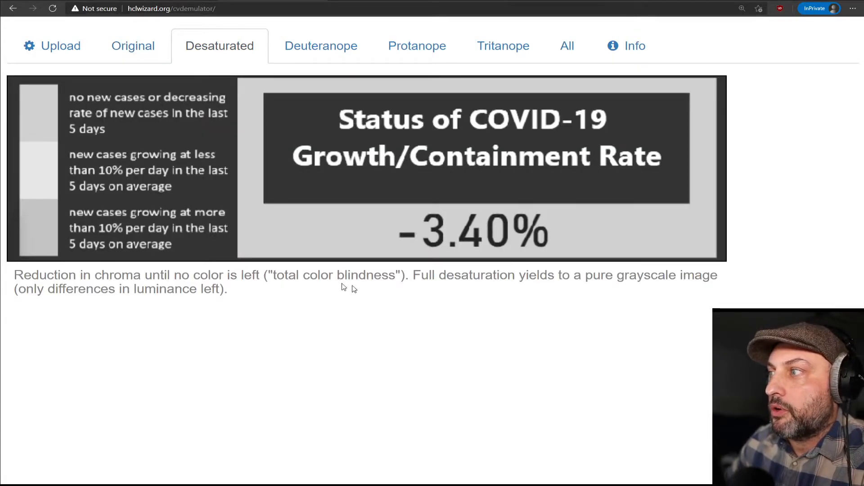
mouse_move(198, 123)
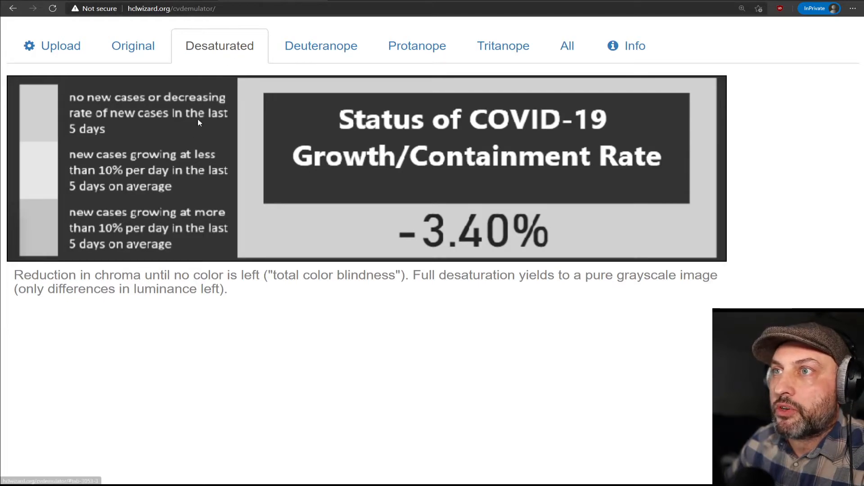
mouse_move(43, 211)
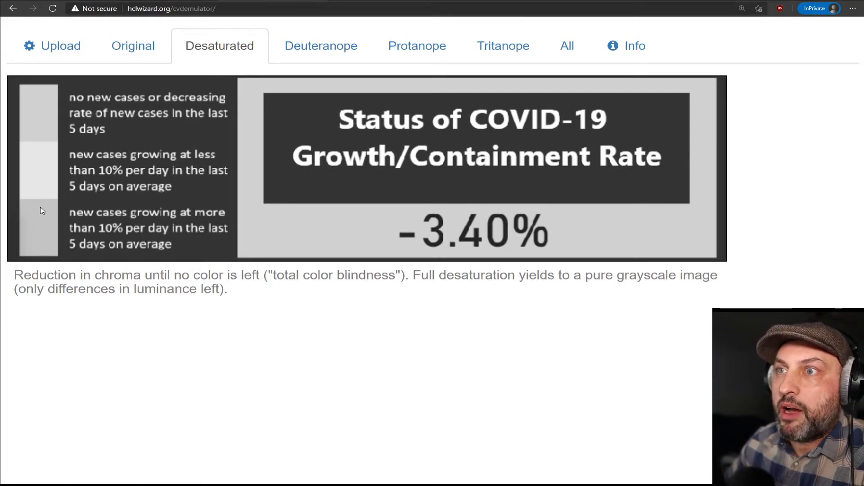
mouse_move(47, 221)
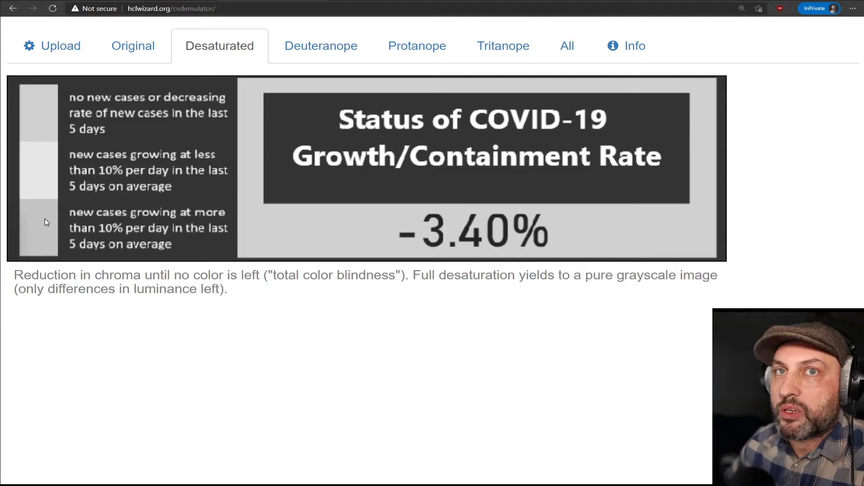
click(320, 46)
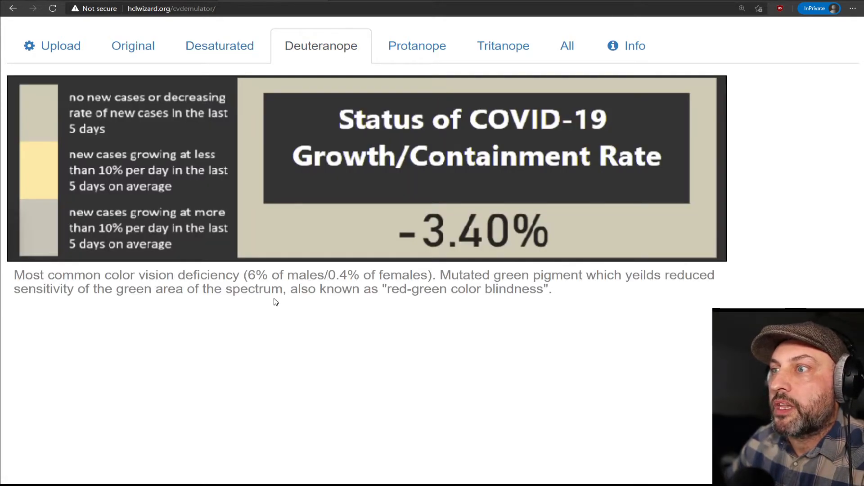
mouse_move(356, 277)
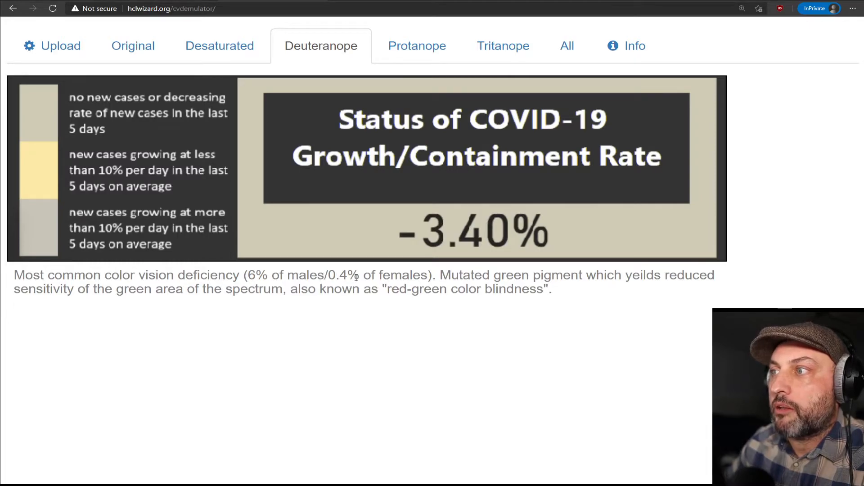
mouse_move(70, 142)
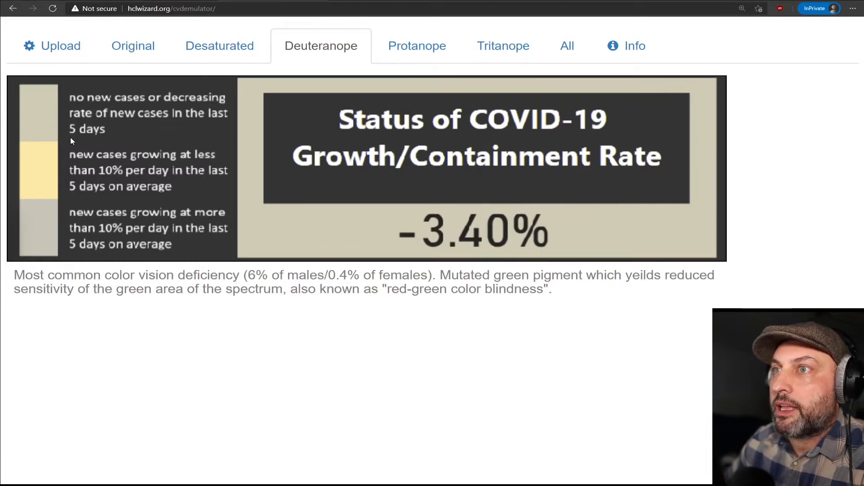
mouse_move(50, 114)
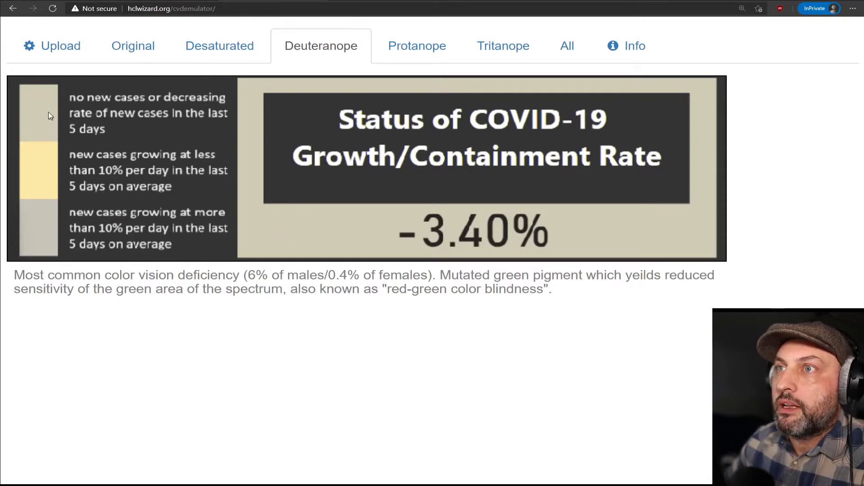
mouse_move(41, 120)
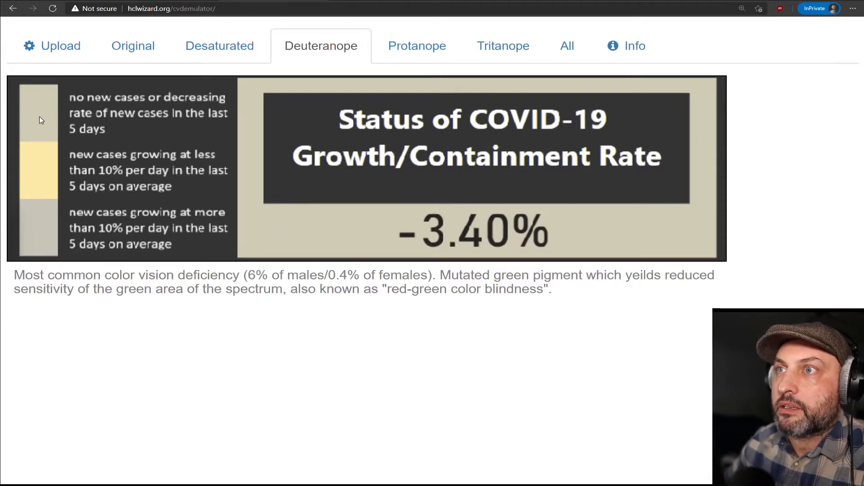
mouse_move(38, 220)
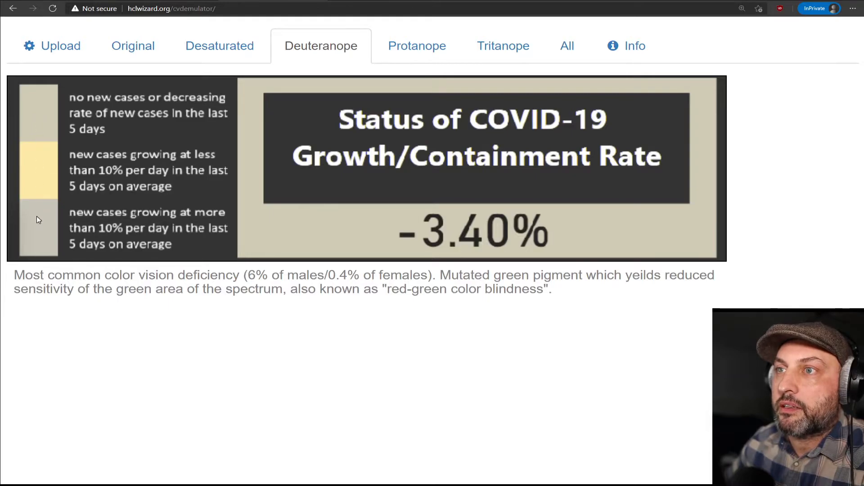
mouse_move(244, 240)
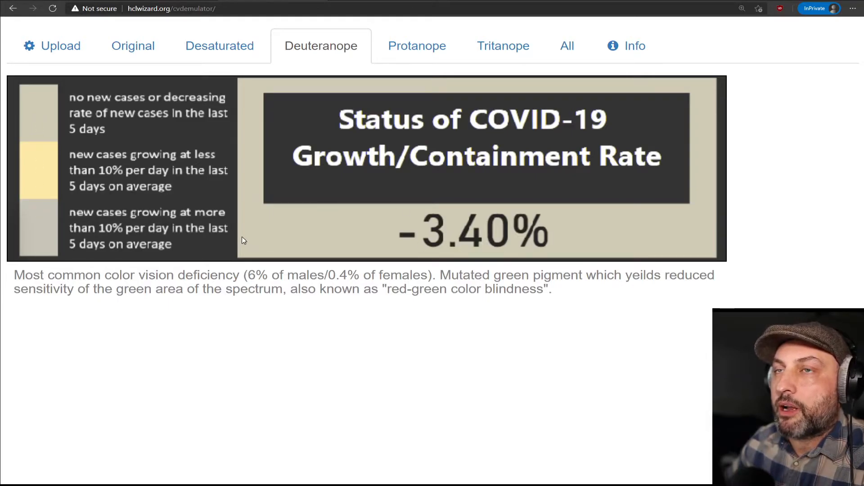
mouse_move(296, 213)
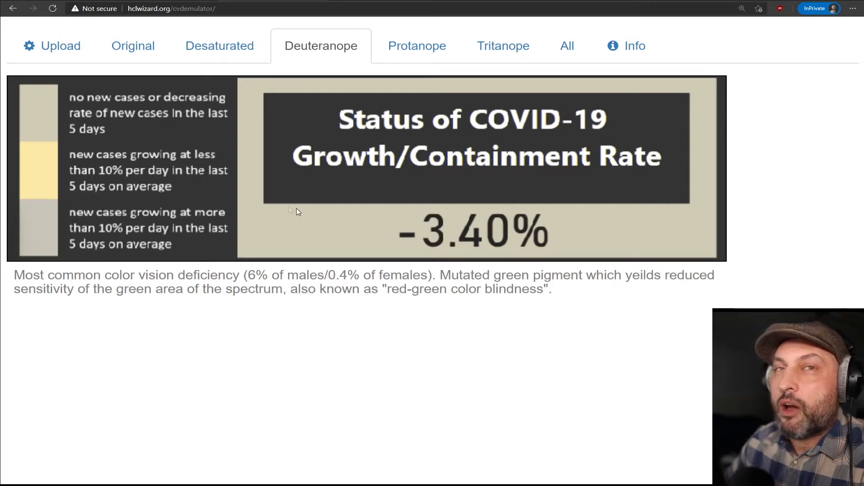
mouse_move(255, 205)
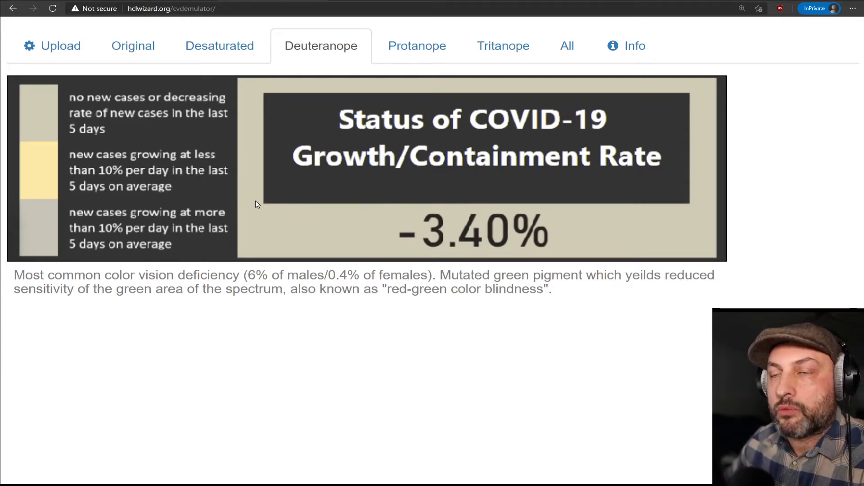
mouse_move(231, 217)
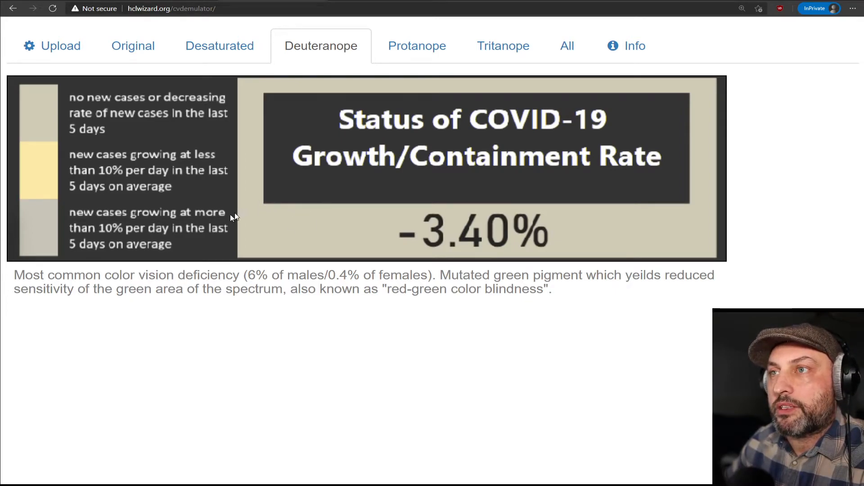
mouse_move(32, 185)
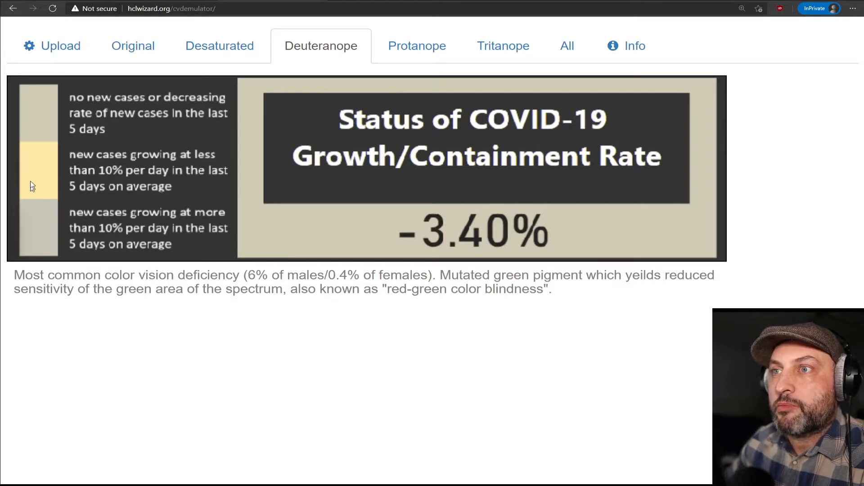
mouse_move(47, 124)
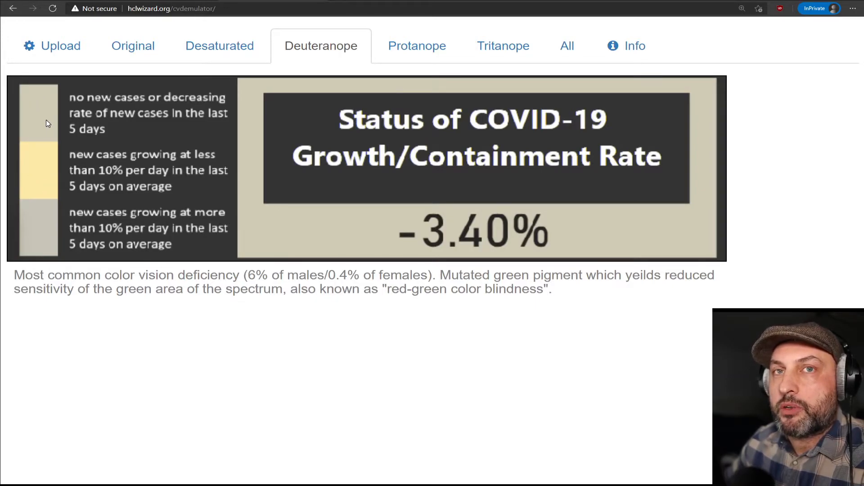
mouse_move(55, 102)
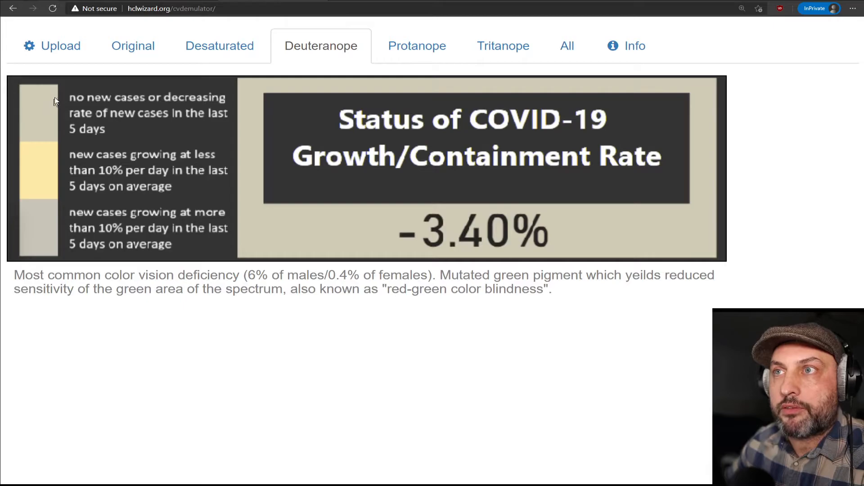
mouse_move(59, 124)
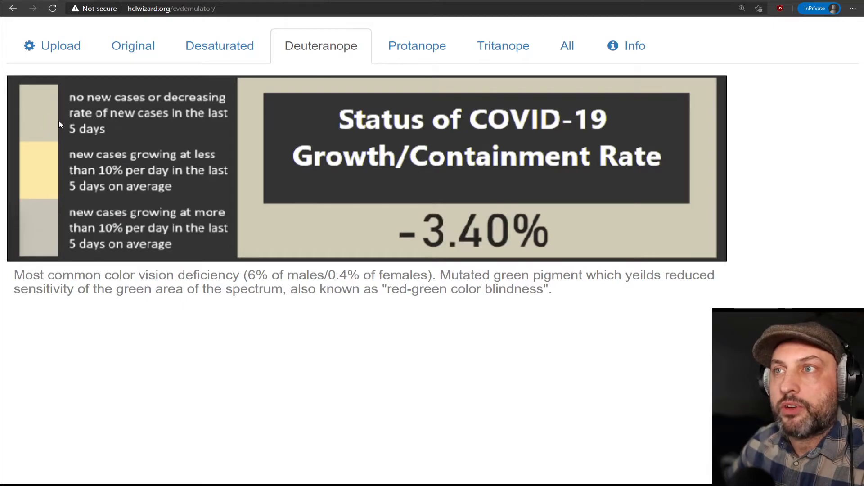
mouse_move(47, 134)
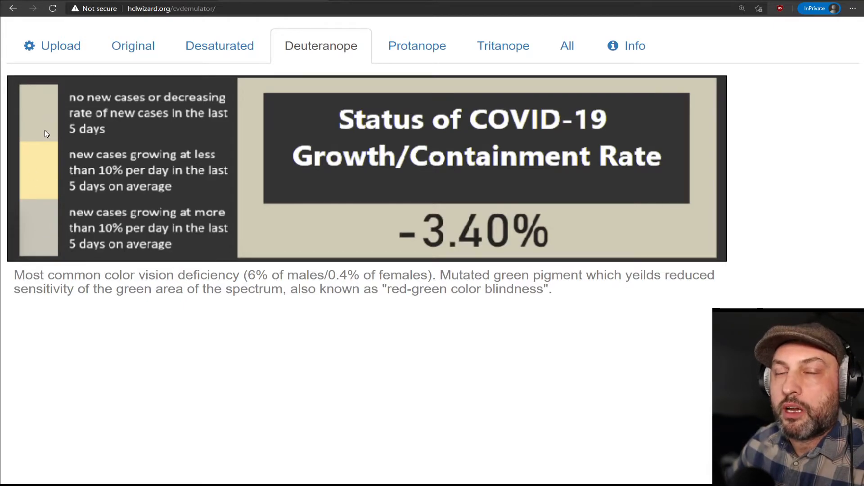
mouse_move(43, 121)
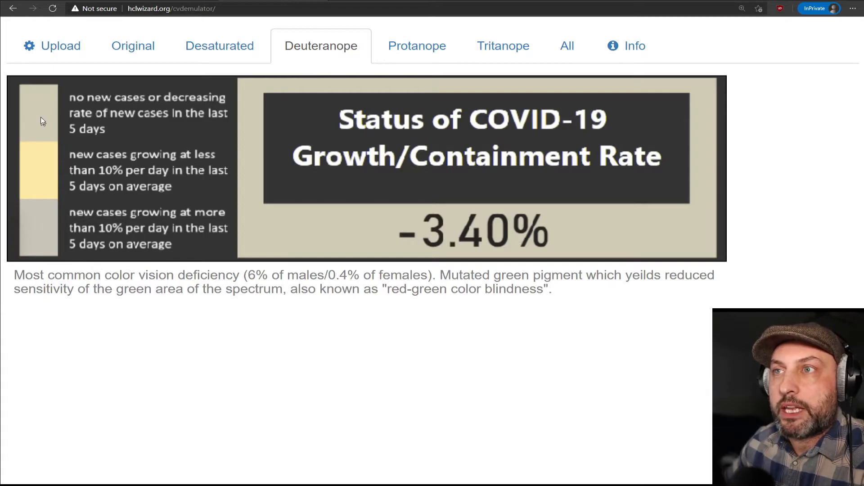
mouse_move(50, 117)
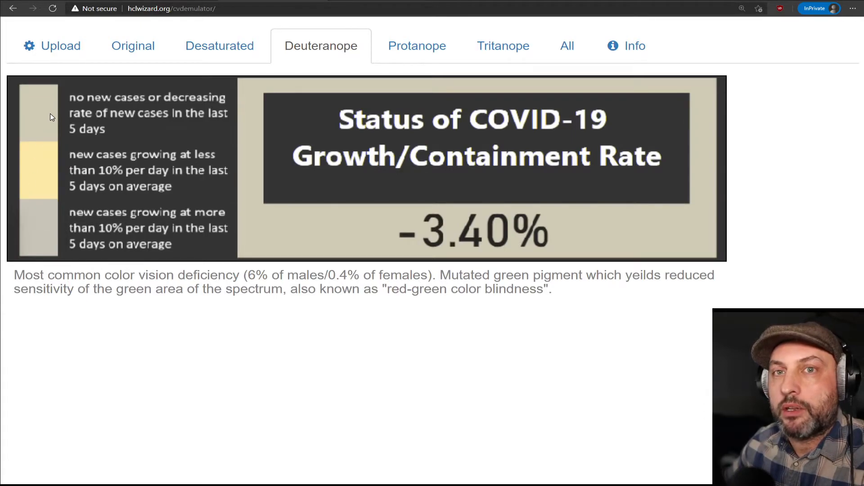
mouse_move(183, 243)
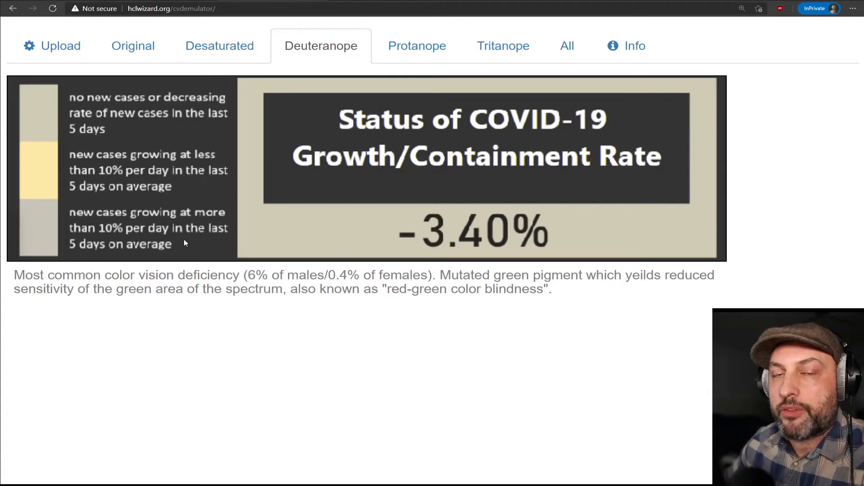
mouse_move(194, 204)
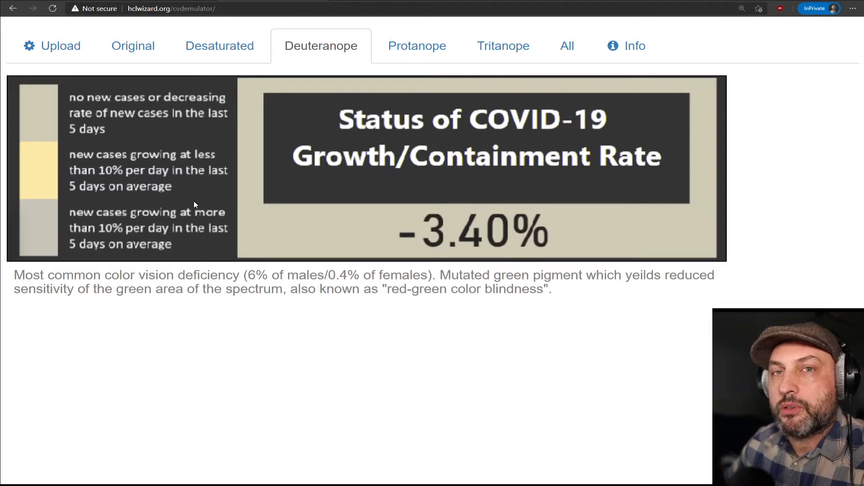
mouse_move(286, 151)
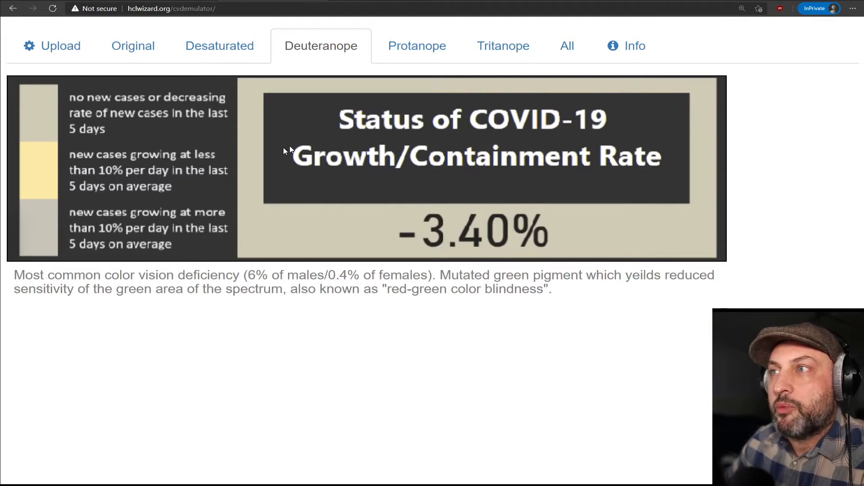
mouse_move(295, 207)
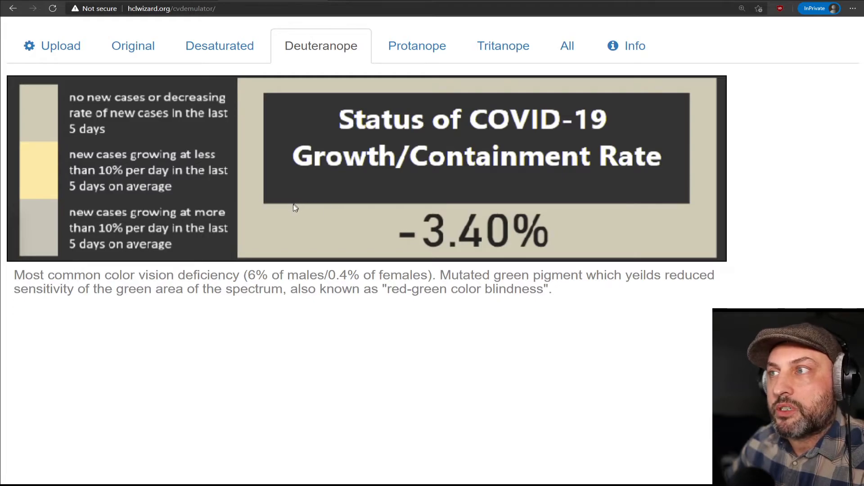
mouse_move(285, 244)
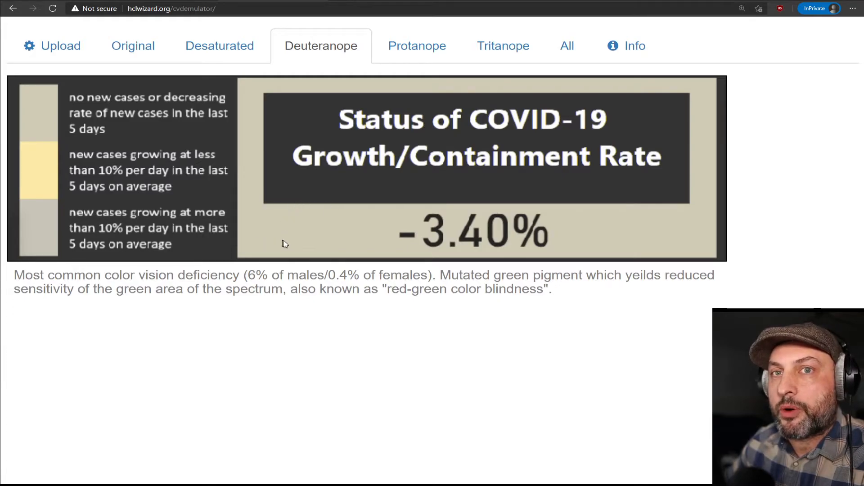
mouse_move(374, 254)
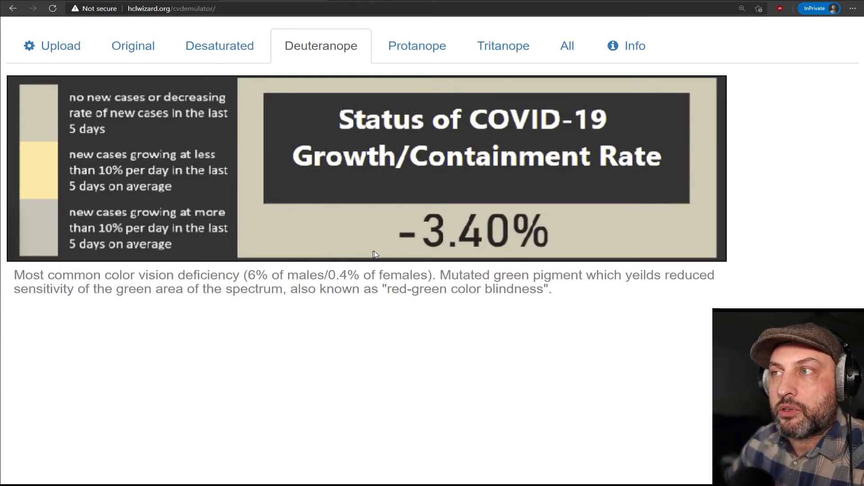
mouse_move(451, 252)
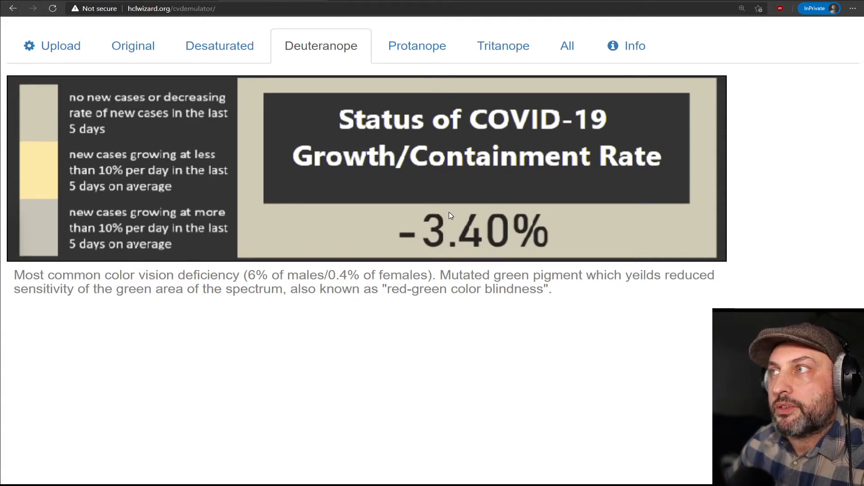
click(416, 46)
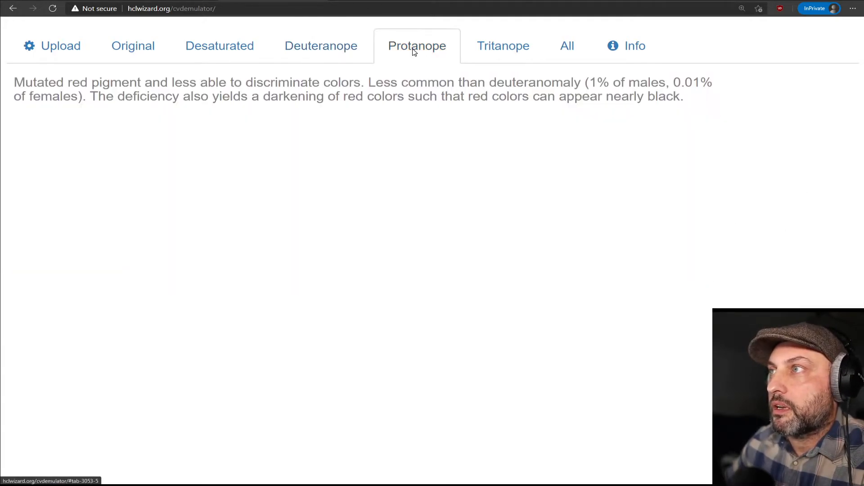
click(502, 46)
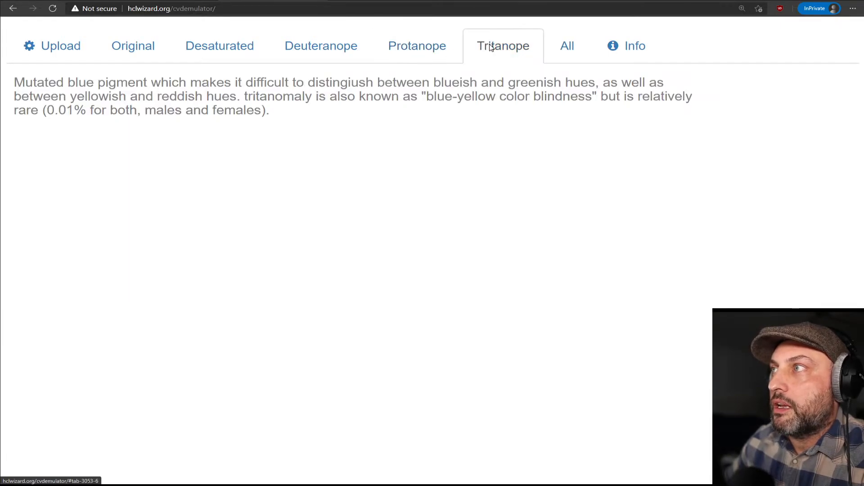
click(503, 46)
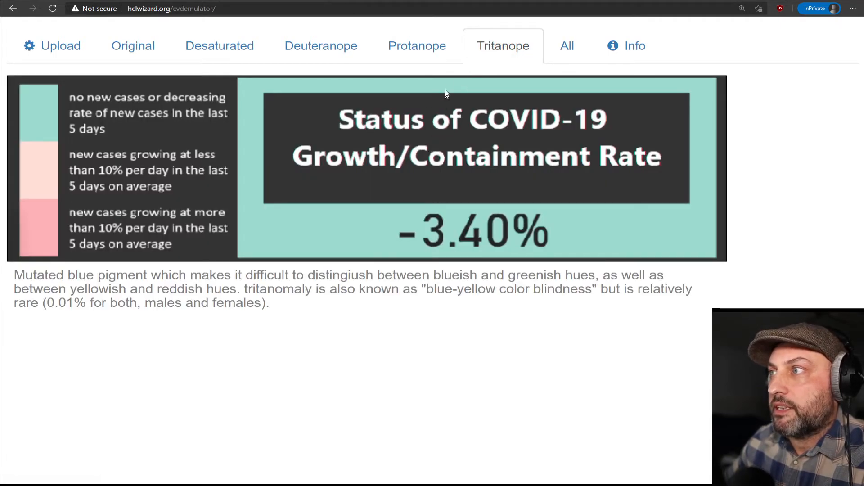
click(417, 46)
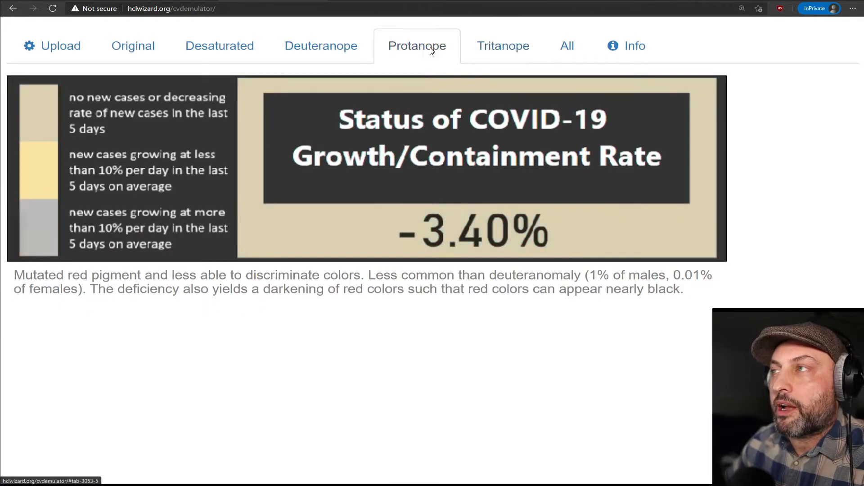
click(320, 45)
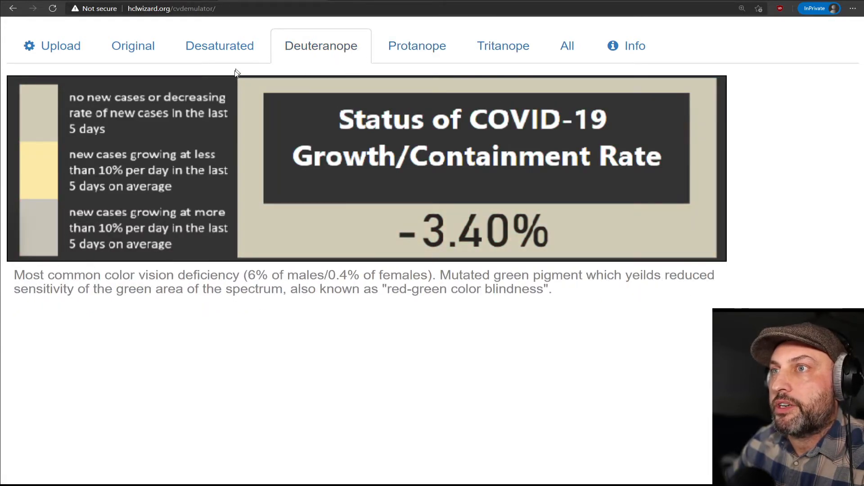
mouse_move(160, 116)
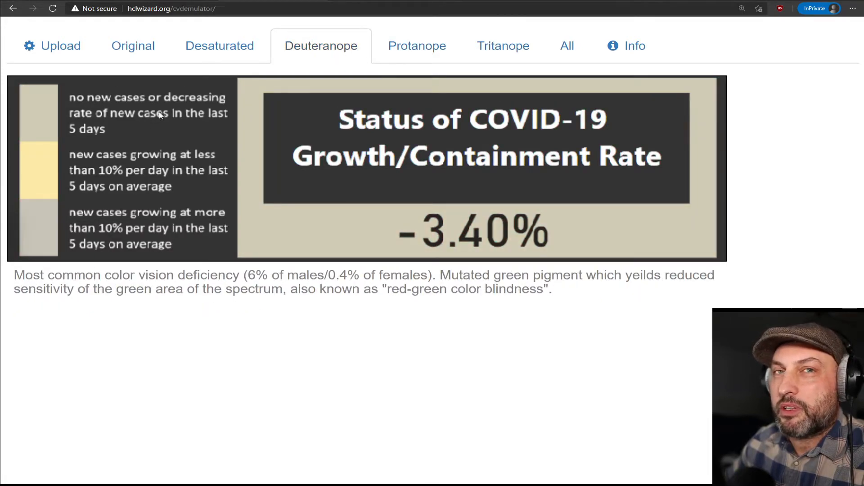
mouse_move(345, 200)
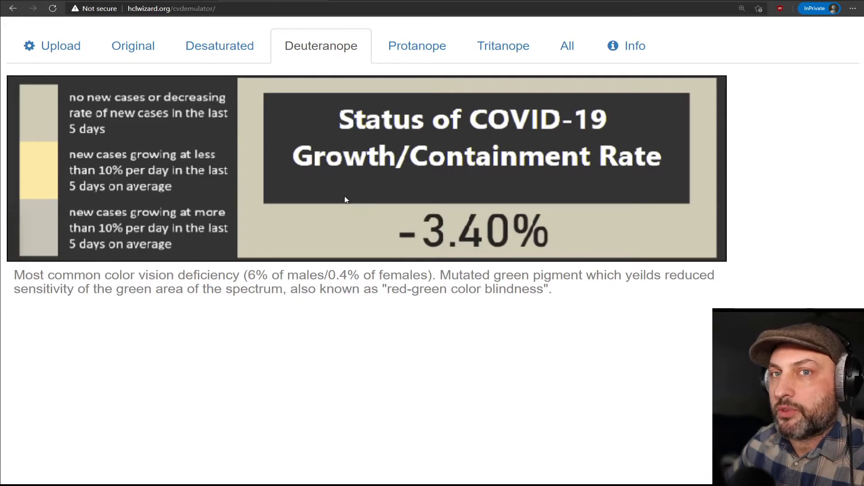
- Show the COVID case map in original colours, desaturated, then deuteranope vision
click(133, 46)
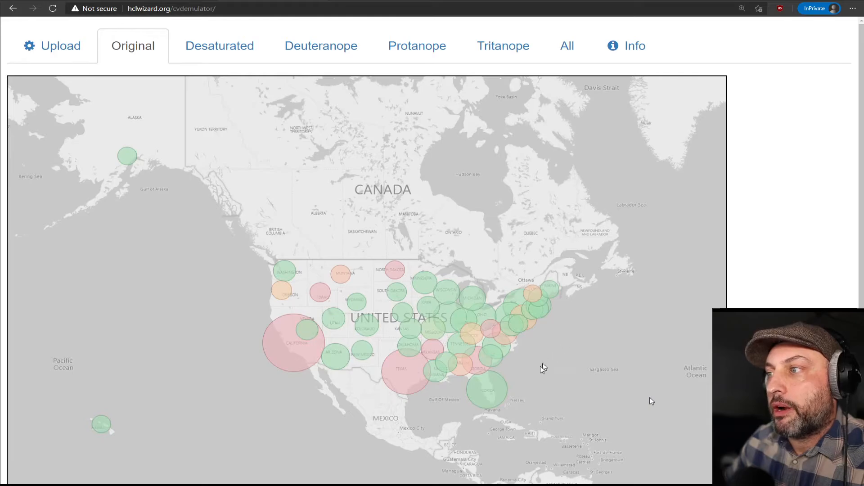
mouse_move(511, 367)
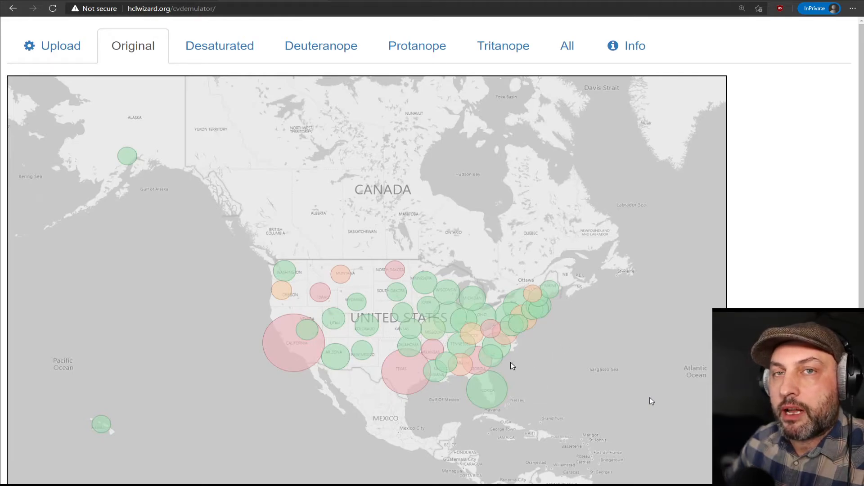
mouse_move(521, 364)
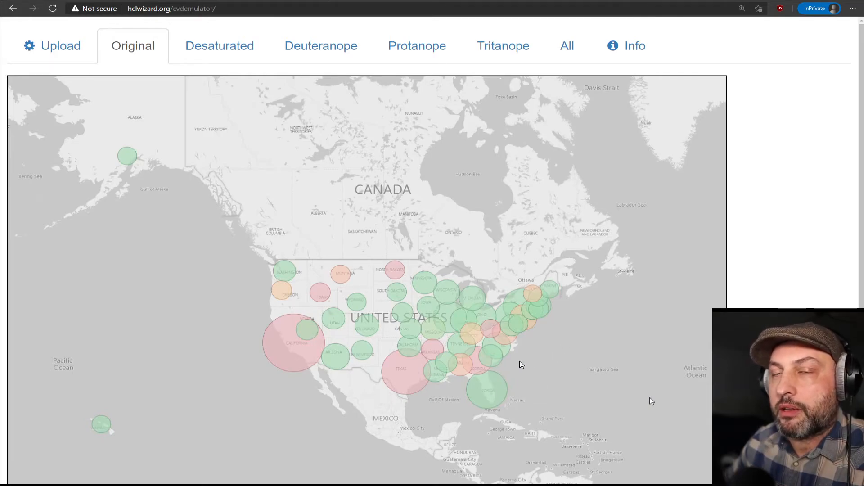
mouse_move(254, 115)
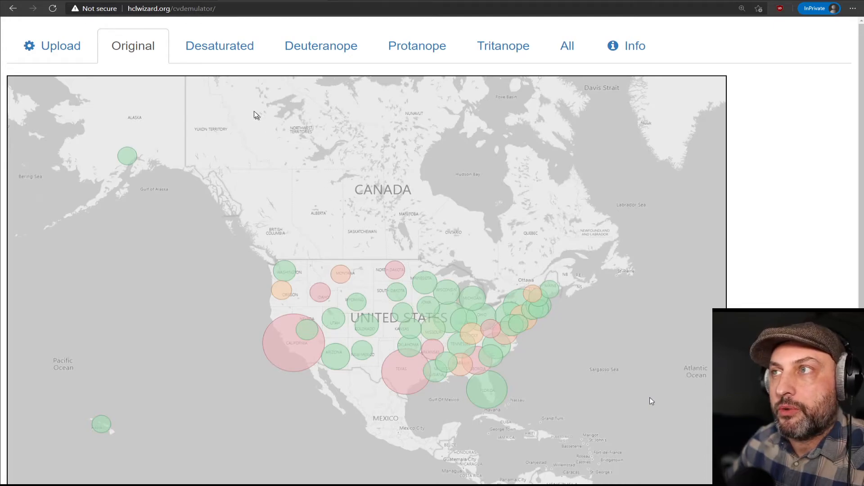
click(219, 45)
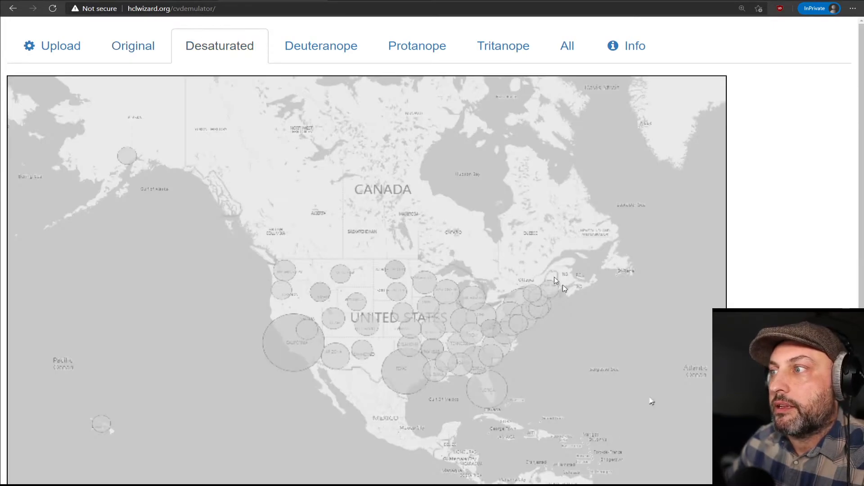
mouse_move(465, 276)
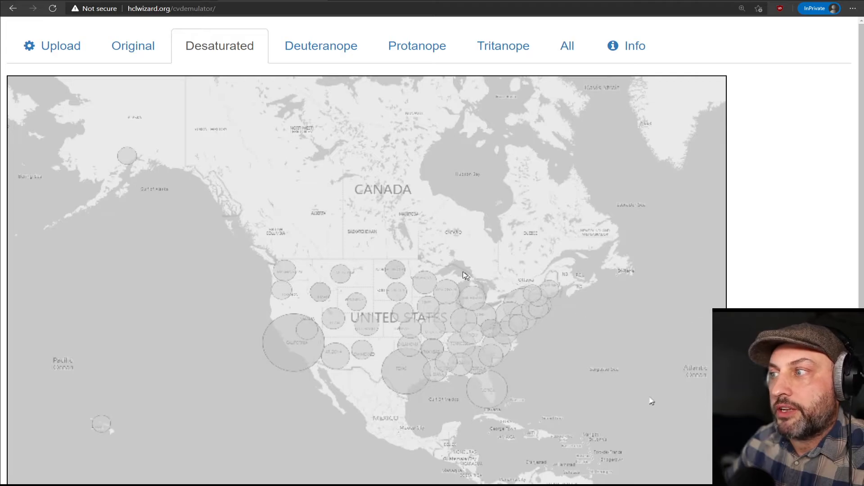
mouse_move(572, 328)
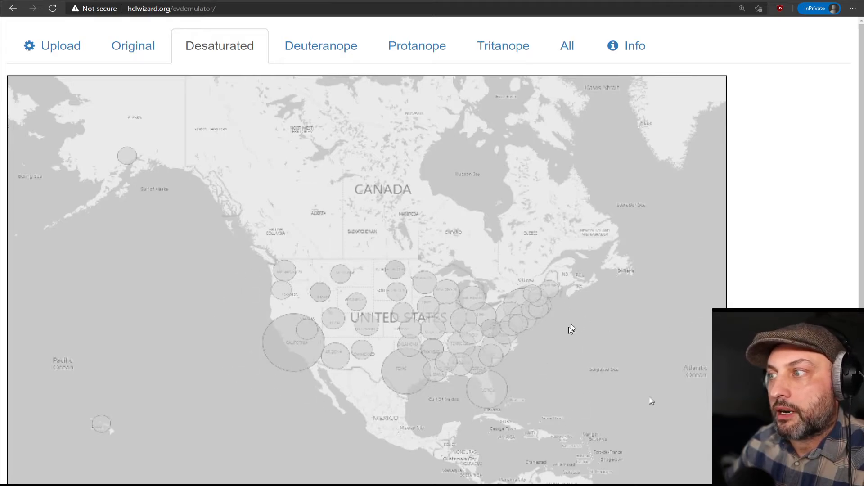
click(321, 46)
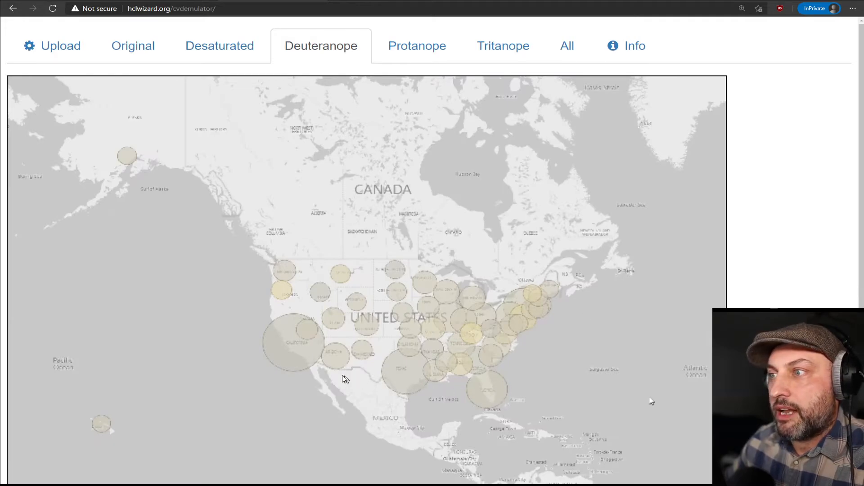
mouse_move(522, 367)
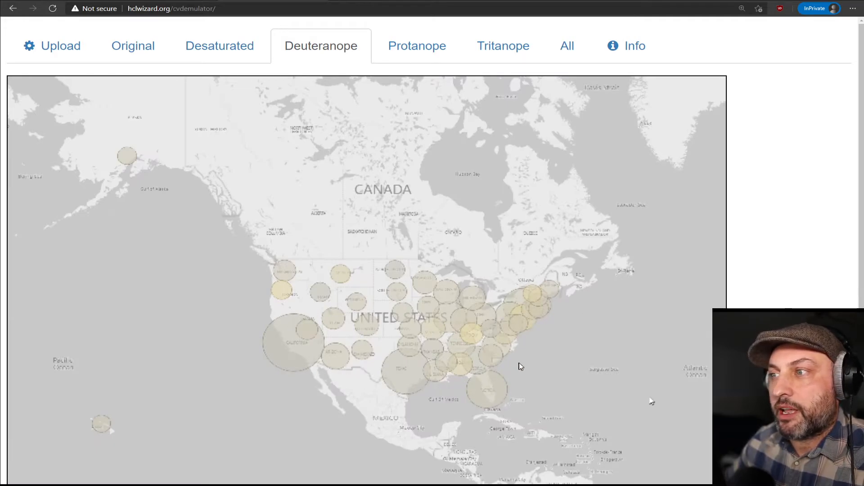
mouse_move(518, 324)
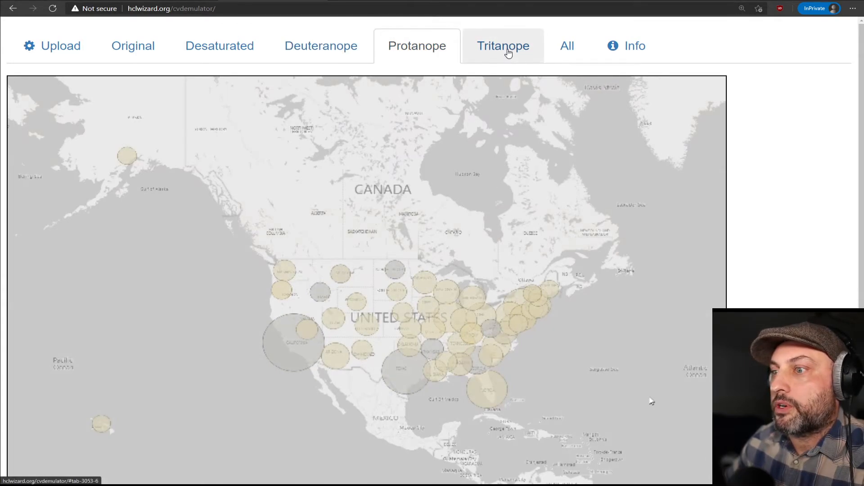
mouse_move(505, 55)
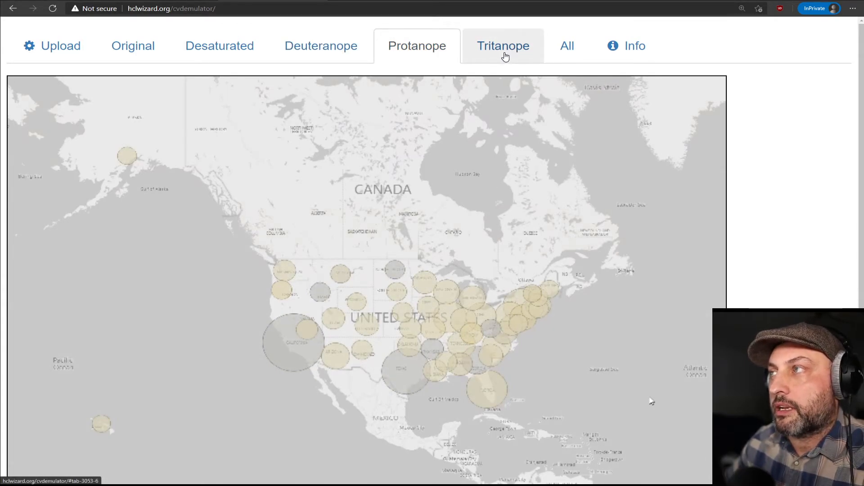
- Preview the map as a tritanope, then finish on the deuteranope simulation
click(502, 45)
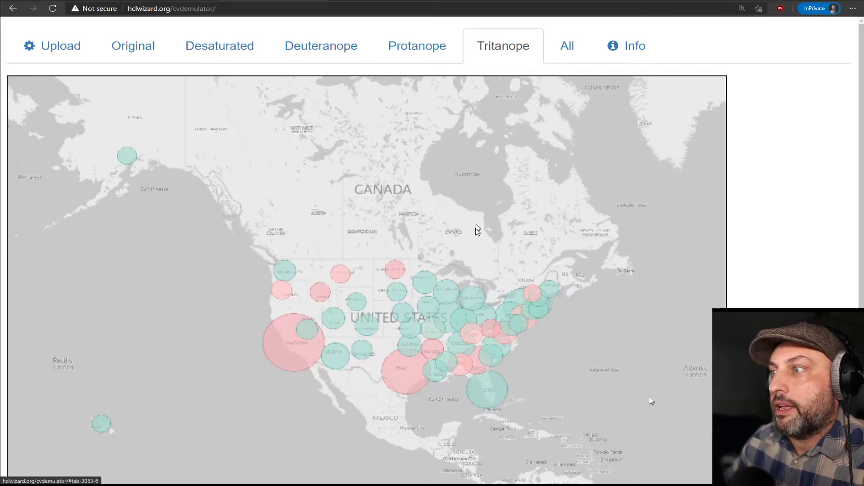
mouse_move(493, 375)
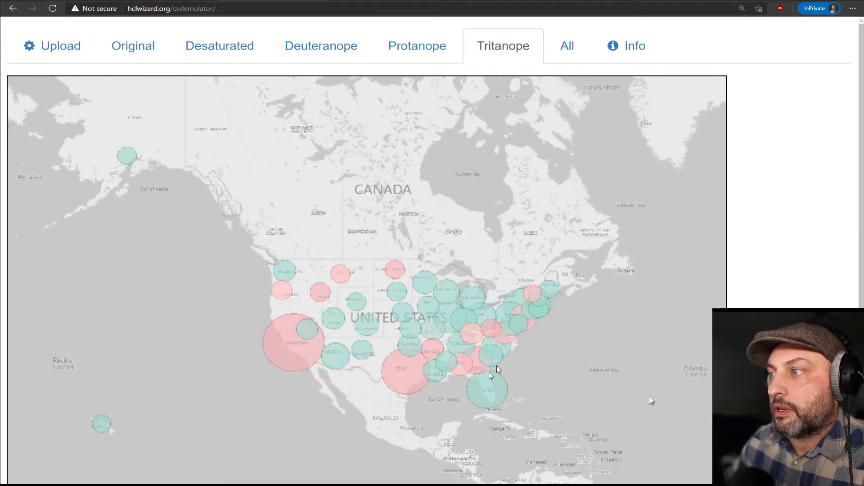
click(320, 46)
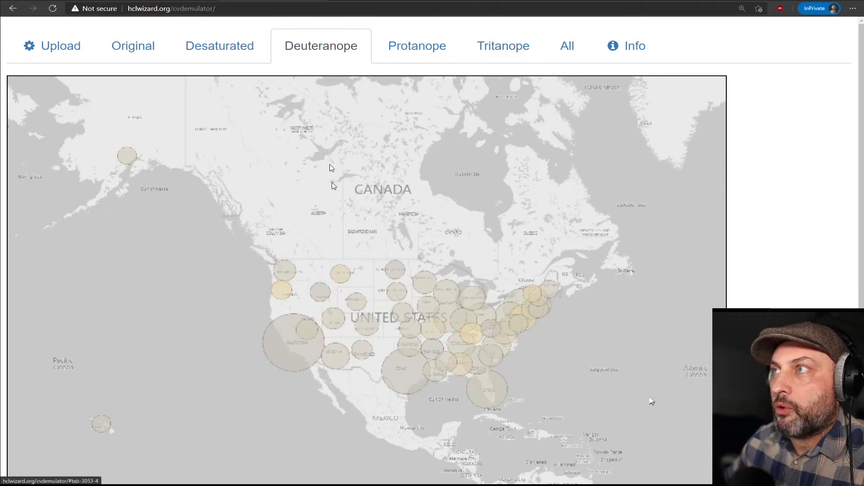
mouse_move(299, 69)
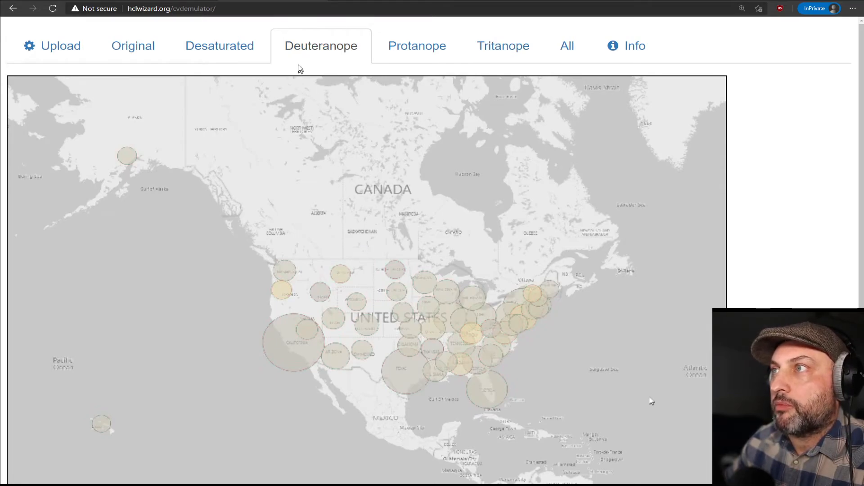
mouse_move(354, 58)
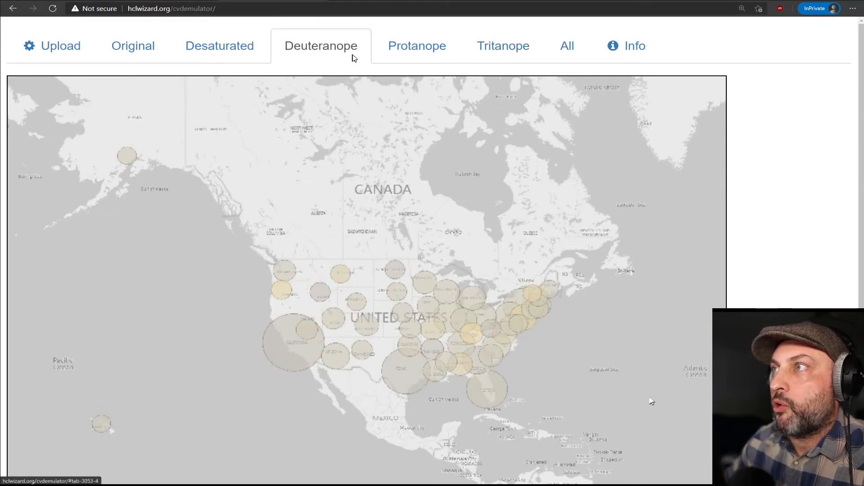
mouse_move(441, 332)
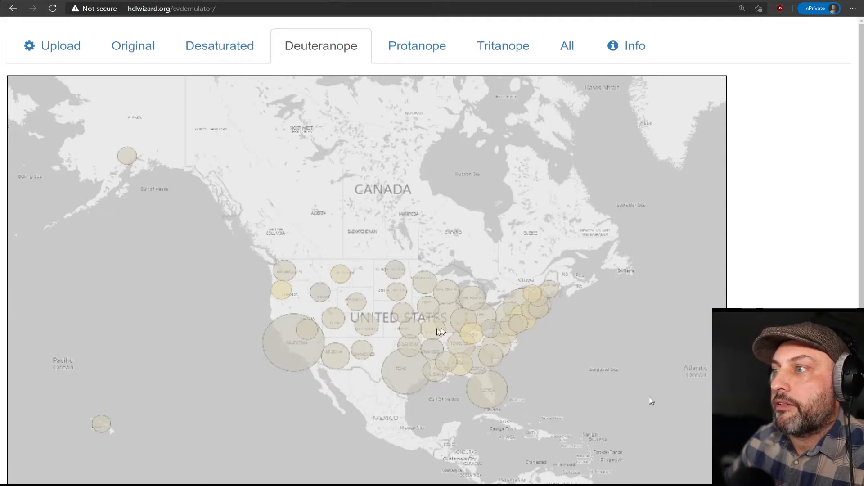
mouse_move(403, 285)
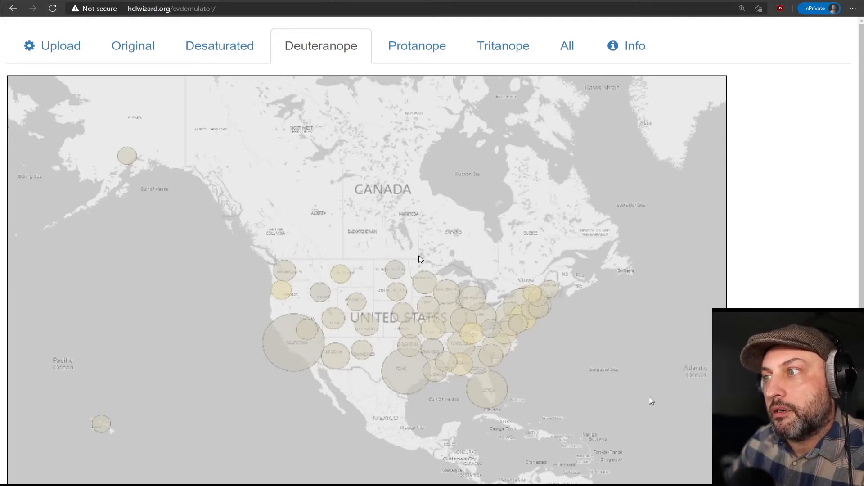
mouse_move(411, 275)
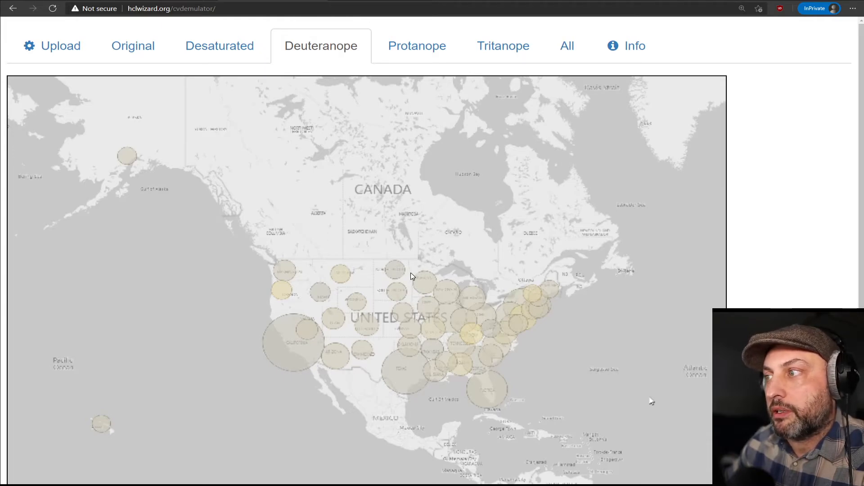
mouse_move(396, 260)
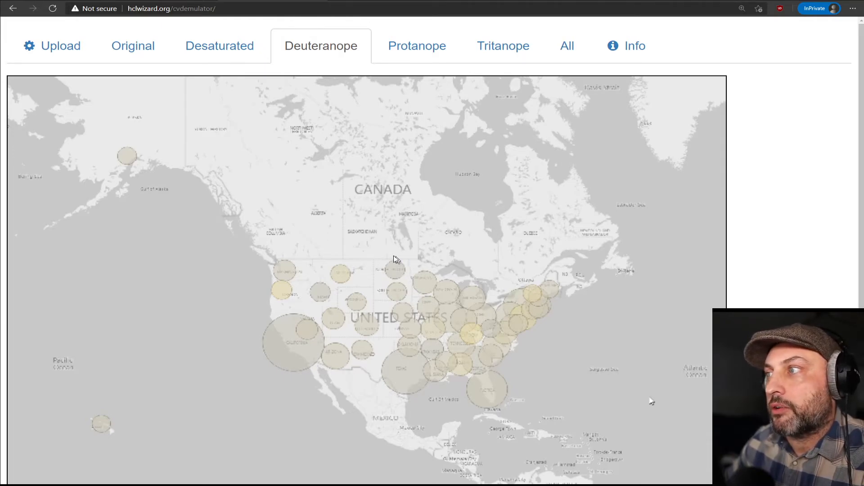
- Show the US Deaths by Week chart in its original colours
click(132, 45)
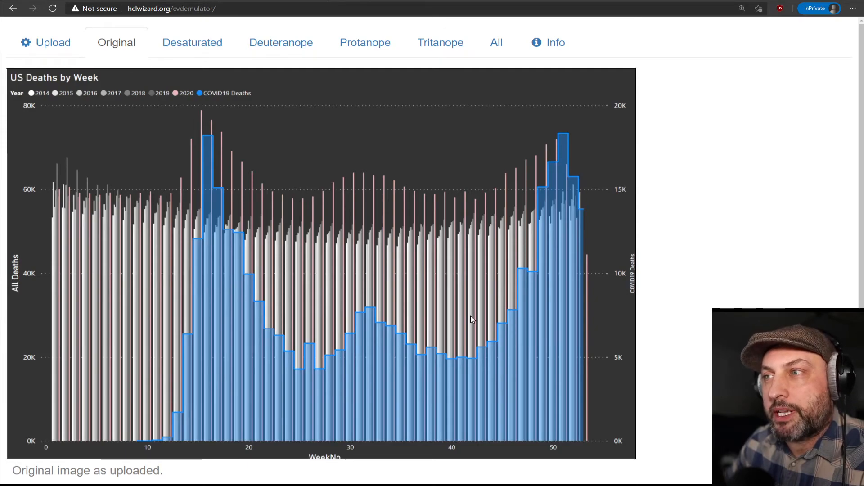
mouse_move(350, 249)
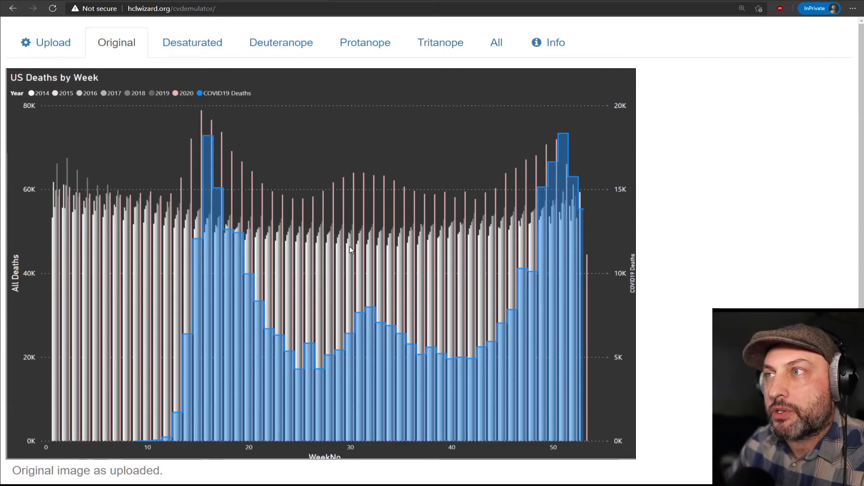
mouse_move(352, 294)
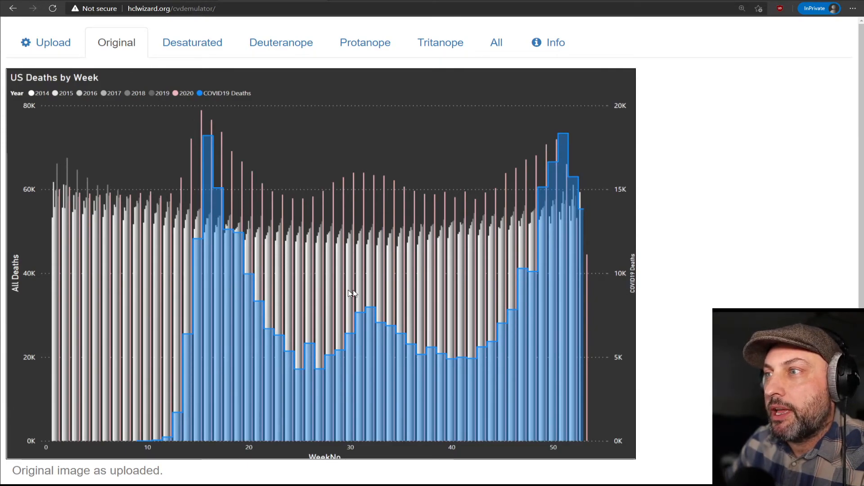
mouse_move(244, 170)
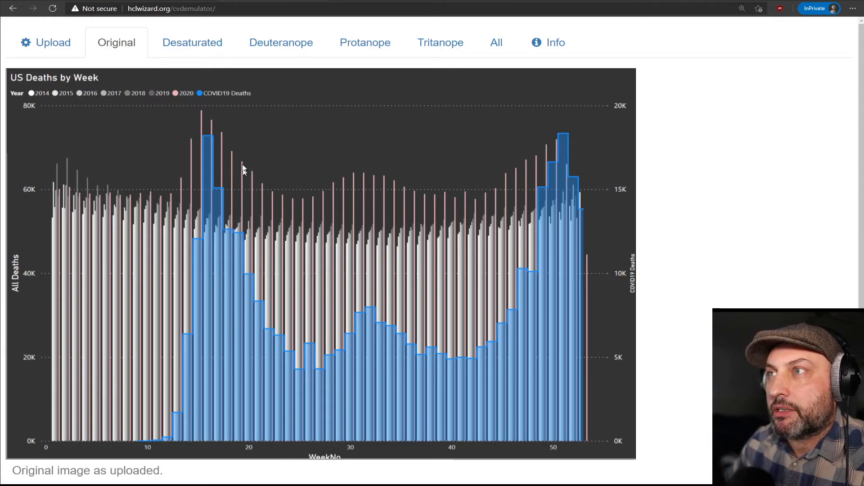
mouse_move(15, 97)
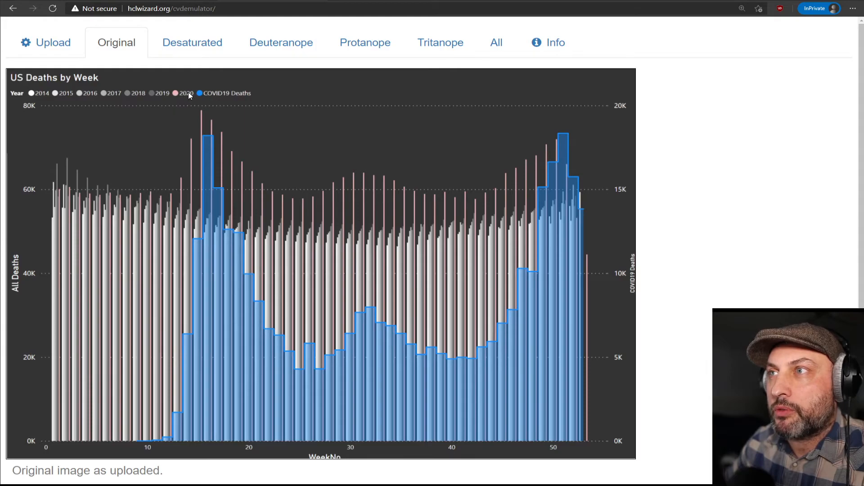
mouse_move(281, 148)
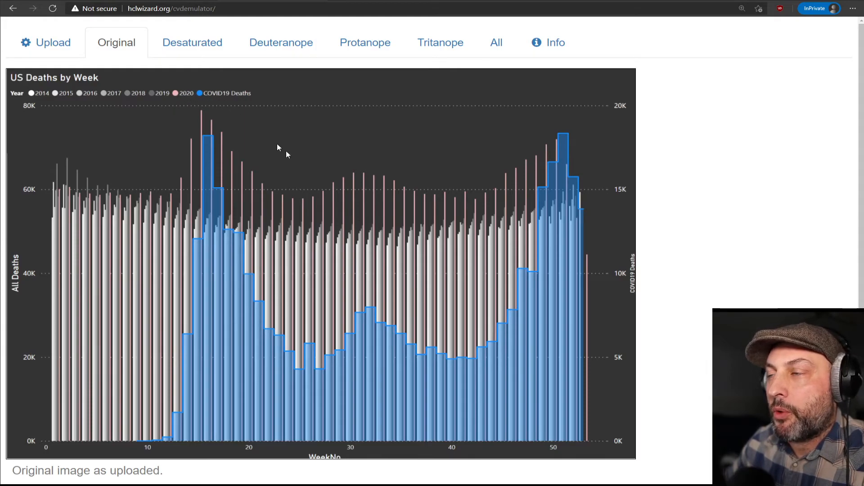
mouse_move(428, 280)
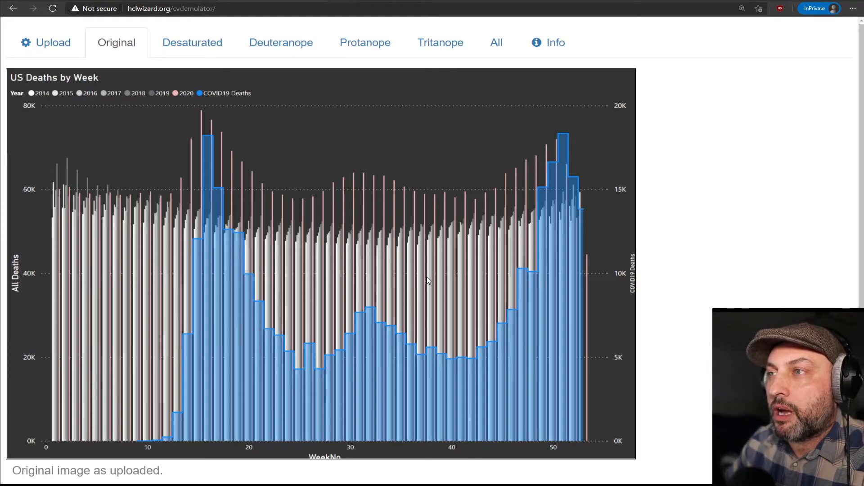
- Cycle the deaths chart through Desaturated, Deuteranope, Protanope and Tritanope simulations
click(192, 42)
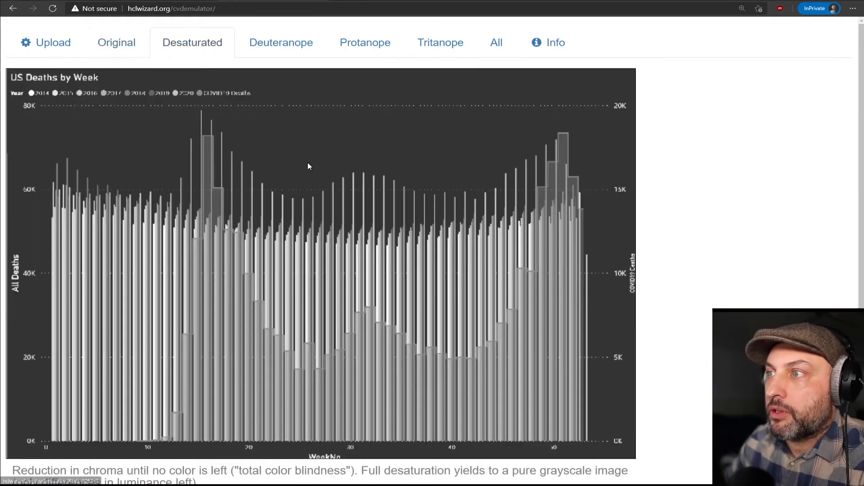
mouse_move(603, 247)
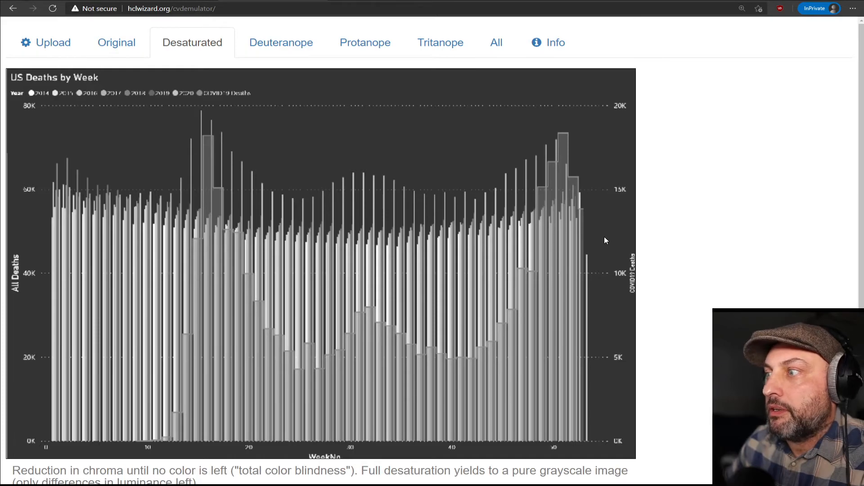
mouse_move(265, 89)
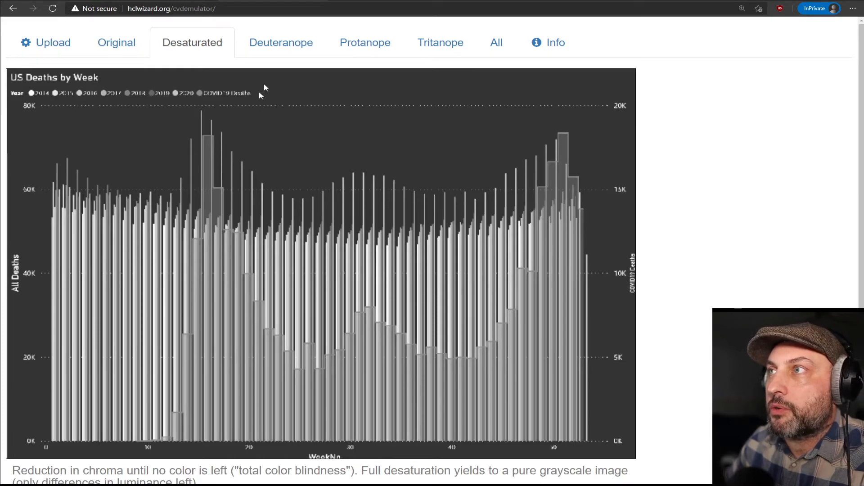
click(281, 43)
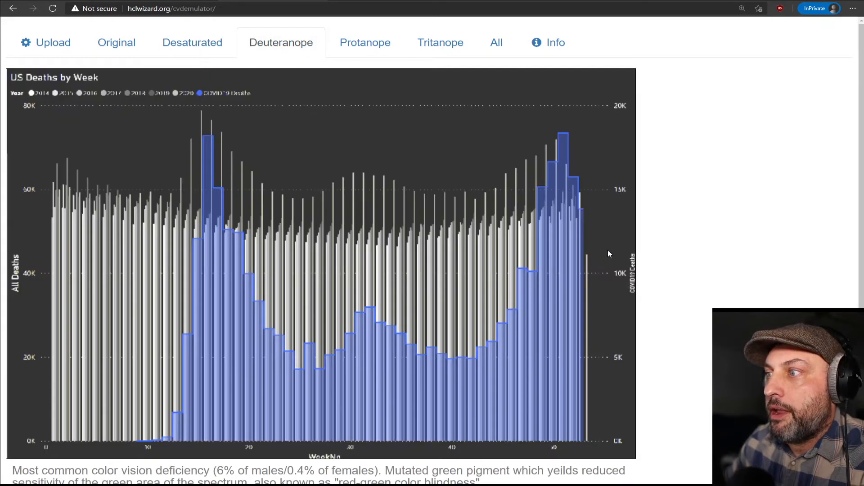
mouse_move(583, 296)
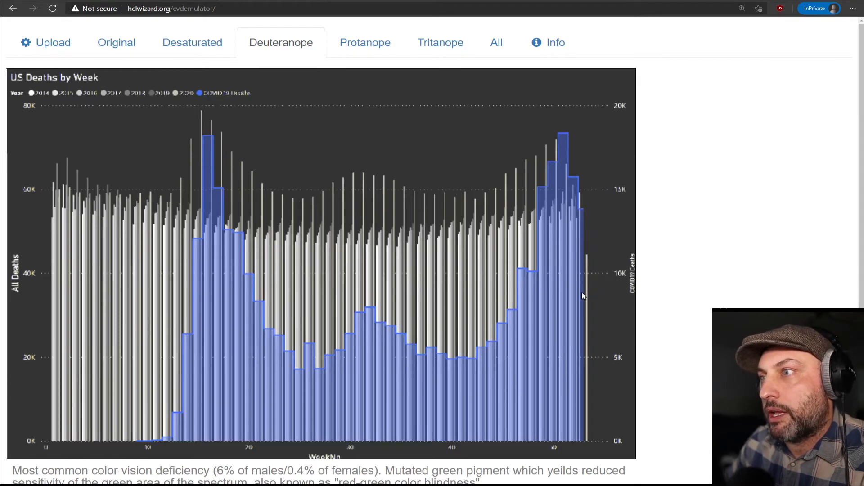
mouse_move(580, 293)
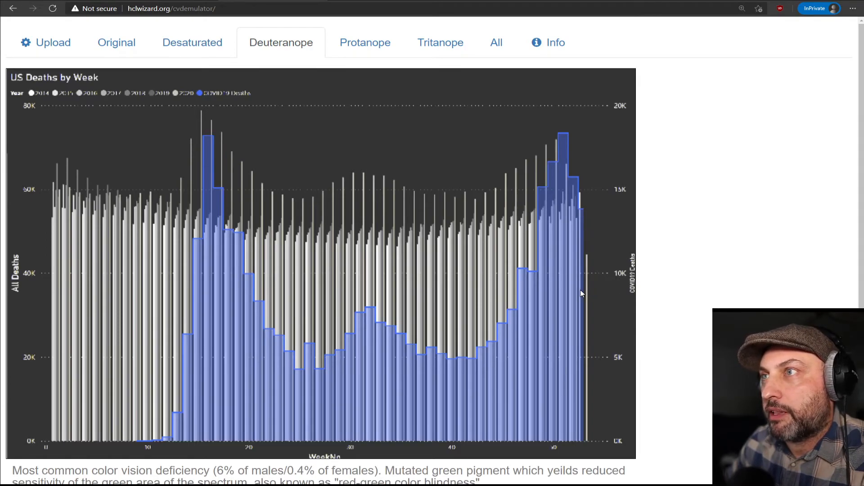
mouse_move(377, 289)
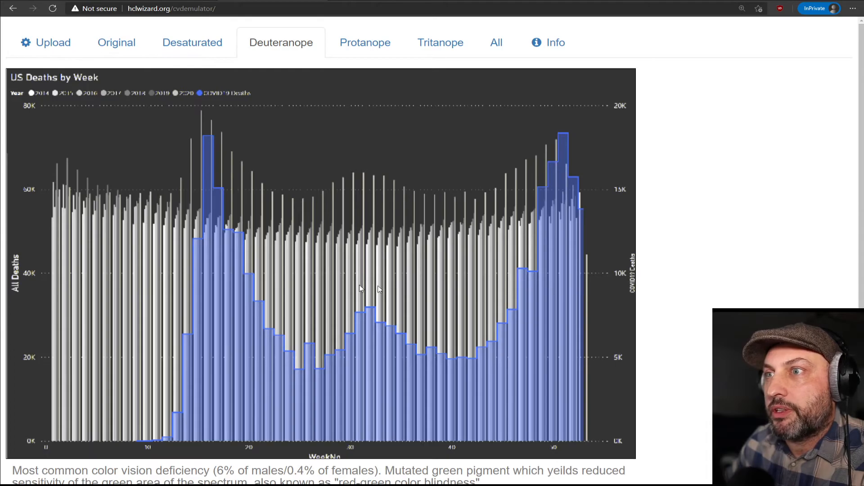
mouse_move(460, 262)
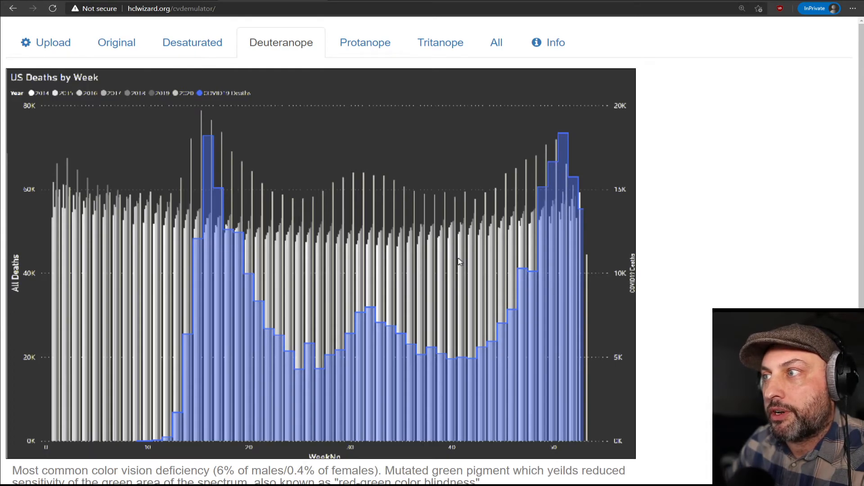
click(365, 42)
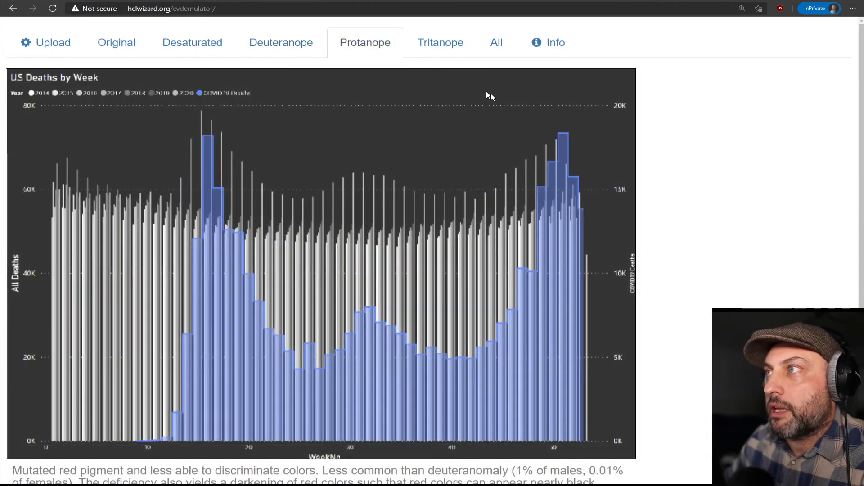
click(440, 43)
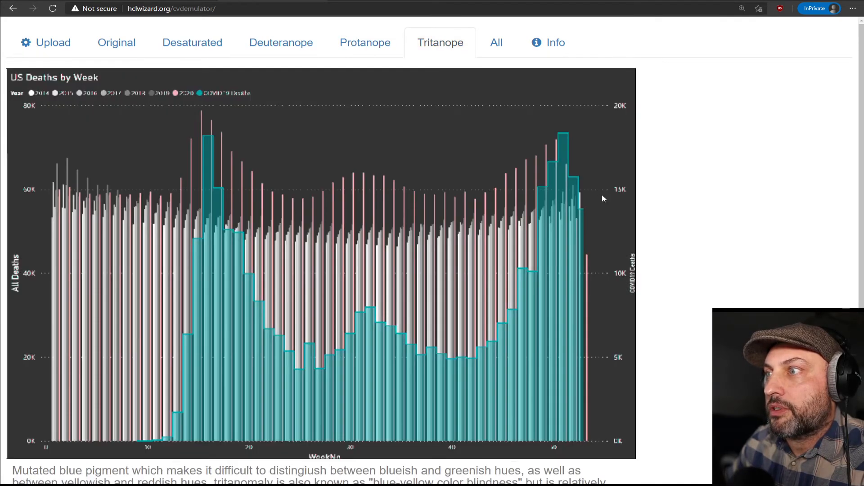
mouse_move(616, 283)
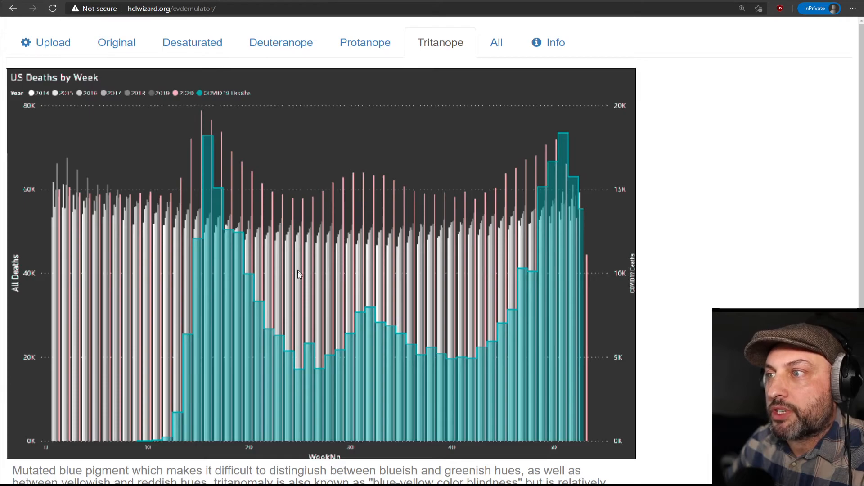
mouse_move(142, 242)
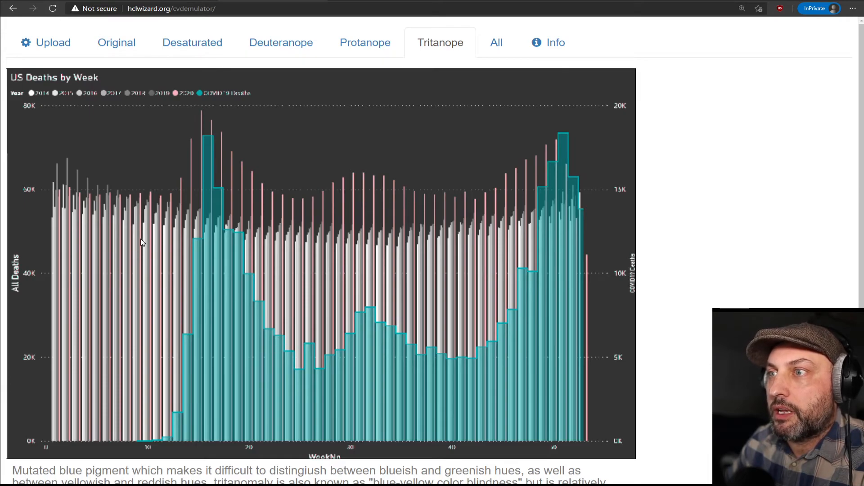
mouse_move(345, 352)
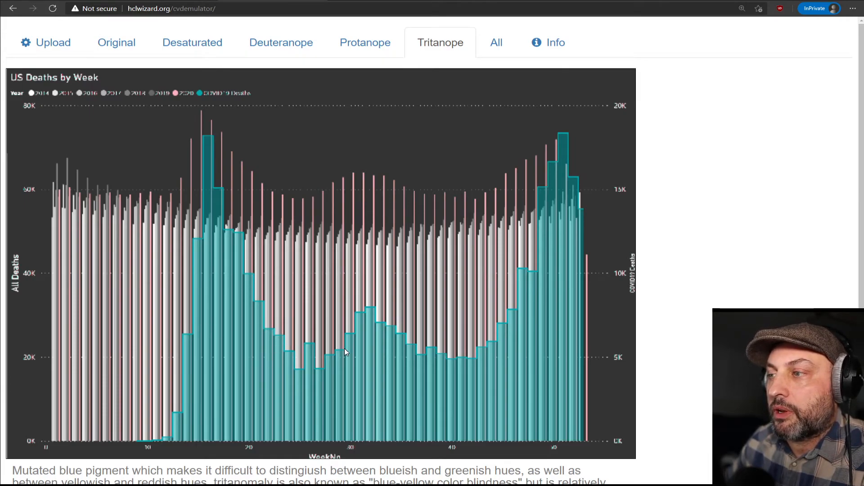
mouse_move(436, 286)
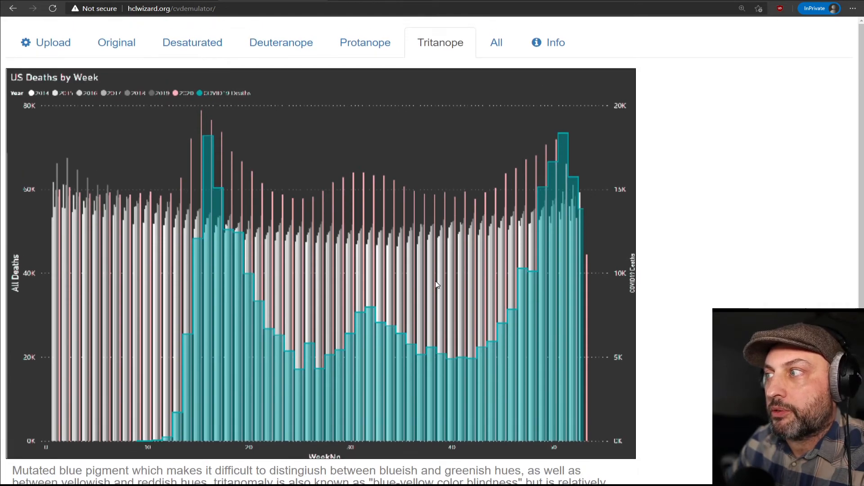
mouse_move(457, 298)
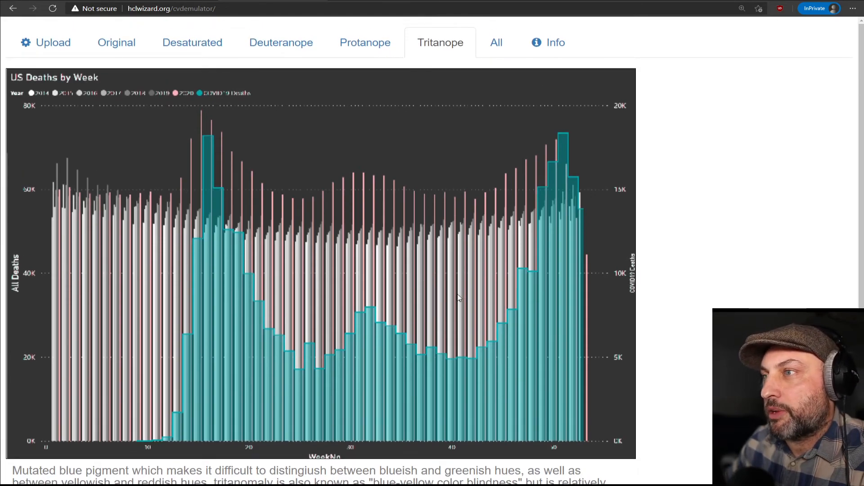